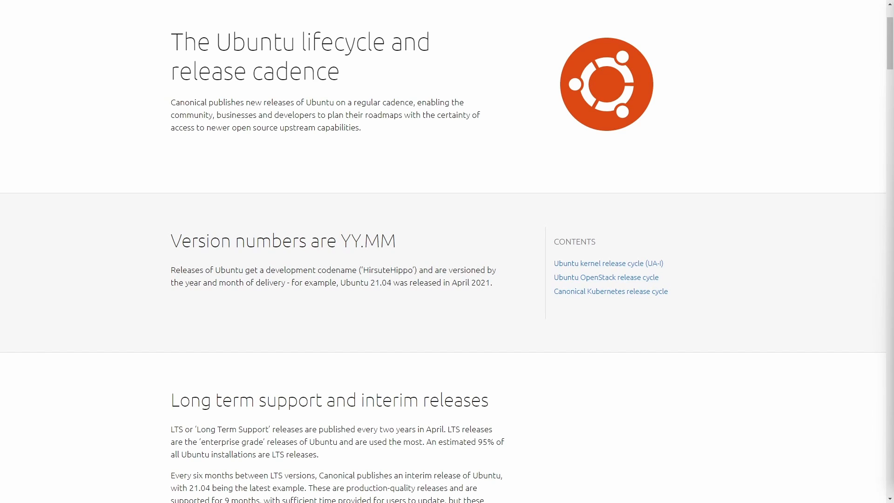
mouse_move(699, 202)
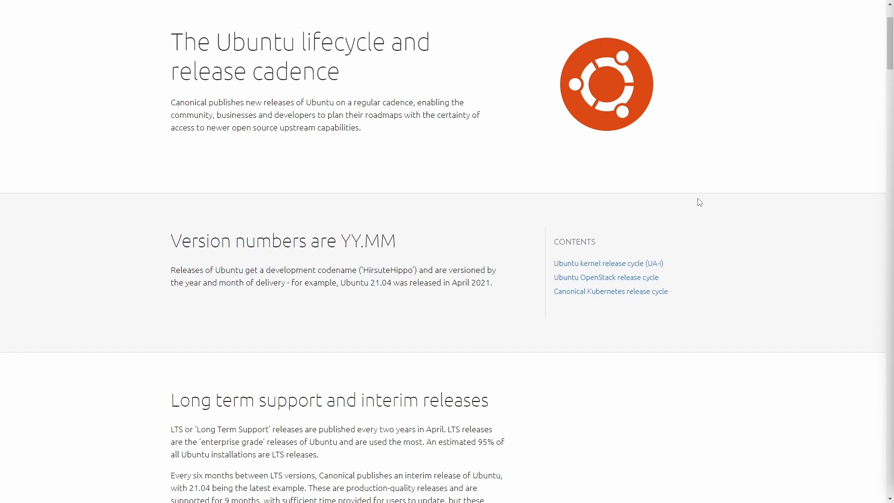
mouse_move(623, 174)
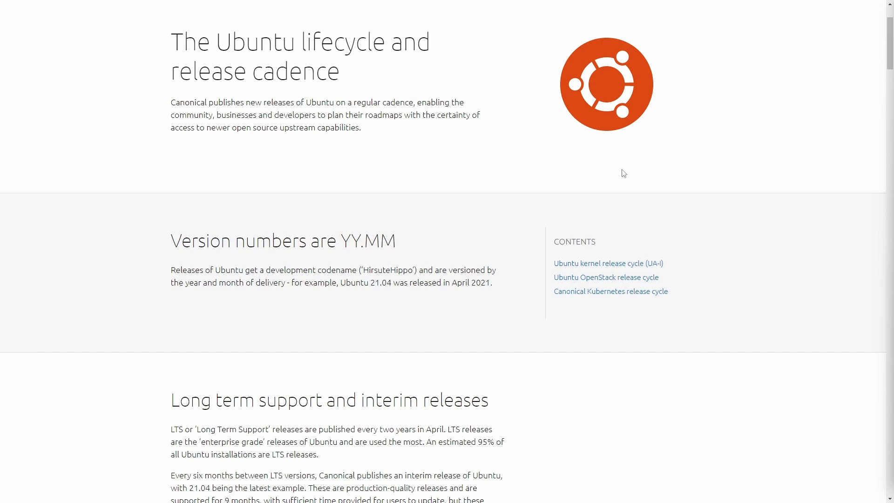
mouse_move(255, 196)
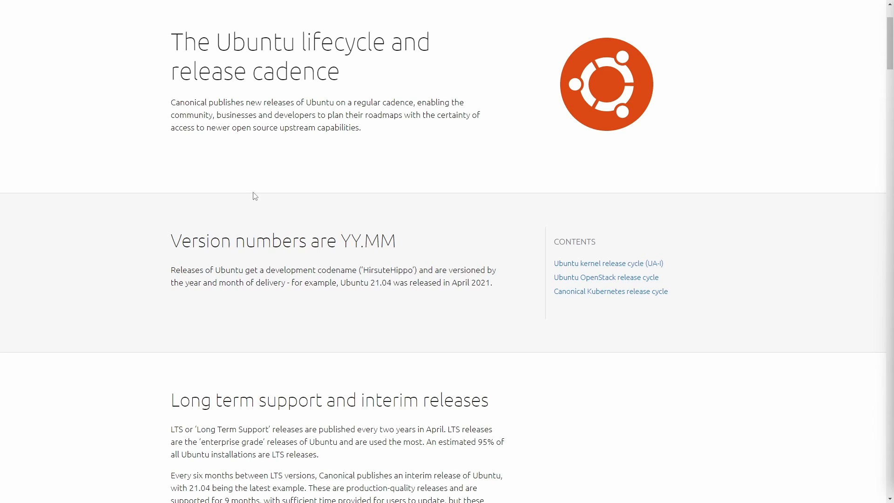
mouse_move(161, 237)
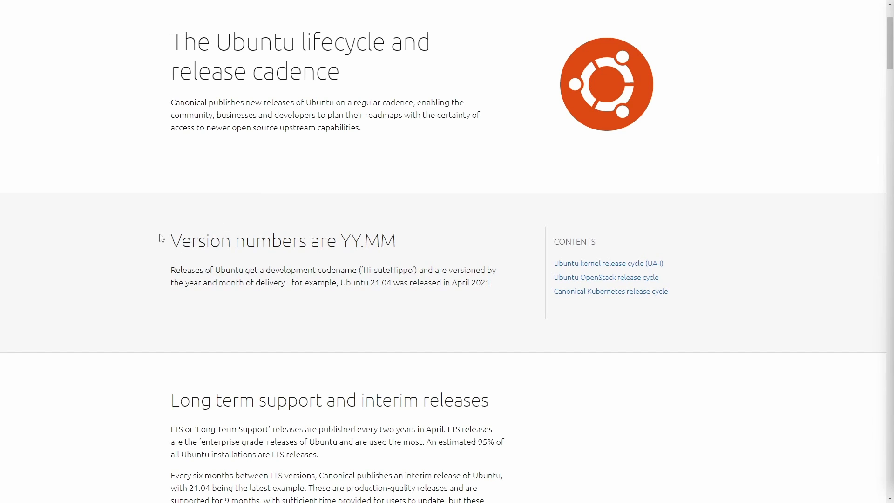
Scroll through the release chart and back, then highlight 'YY' in the 'Version numbers are YY.MM' heading
scroll("down", 3)
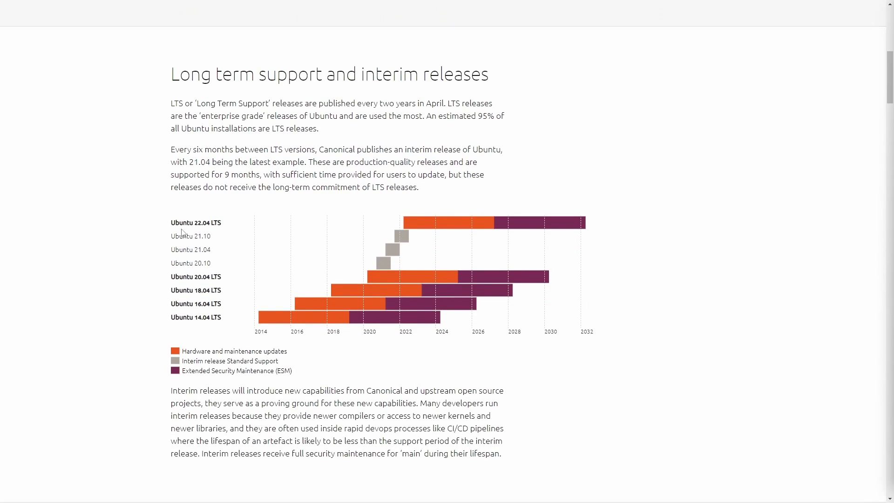
mouse_move(231, 334)
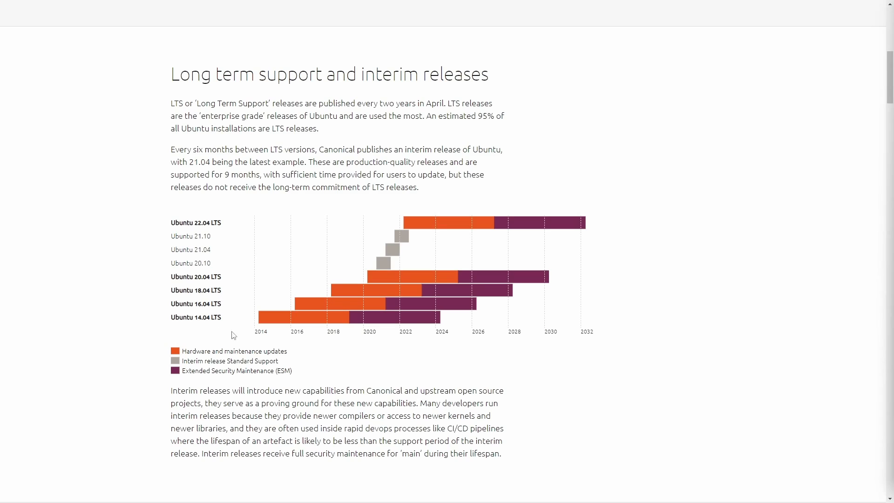
mouse_move(166, 230)
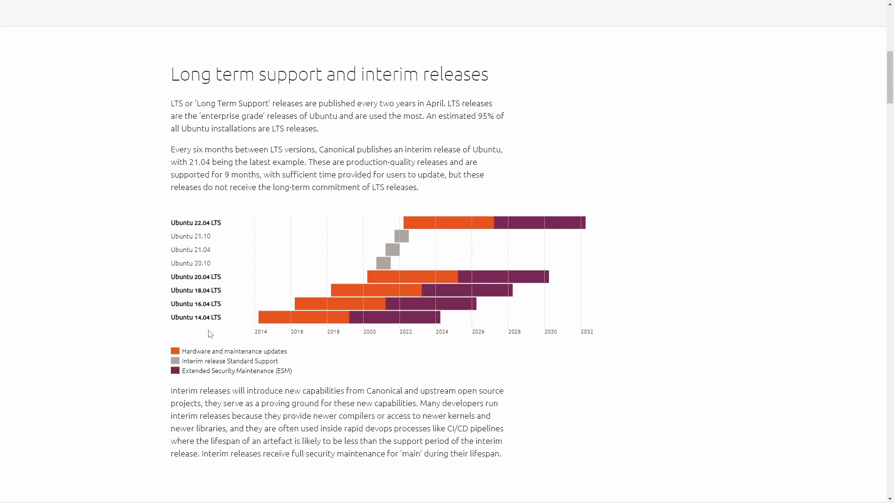
scroll("up", 3)
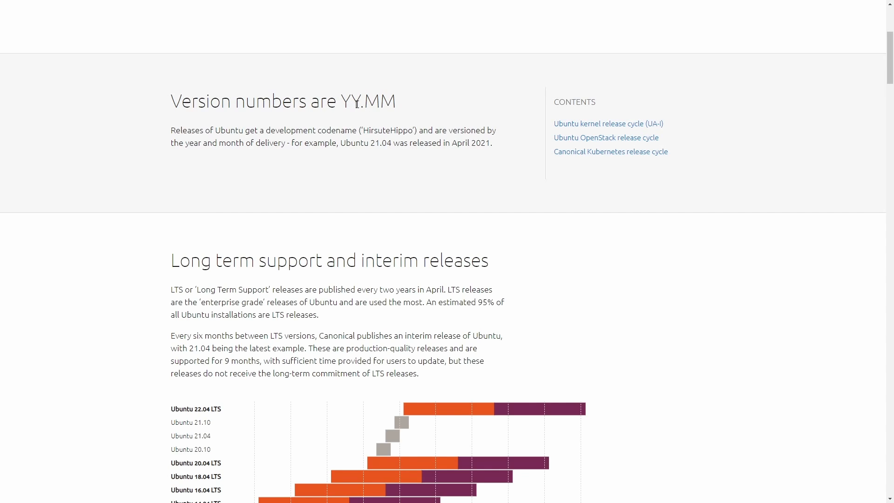
double_click(348, 102)
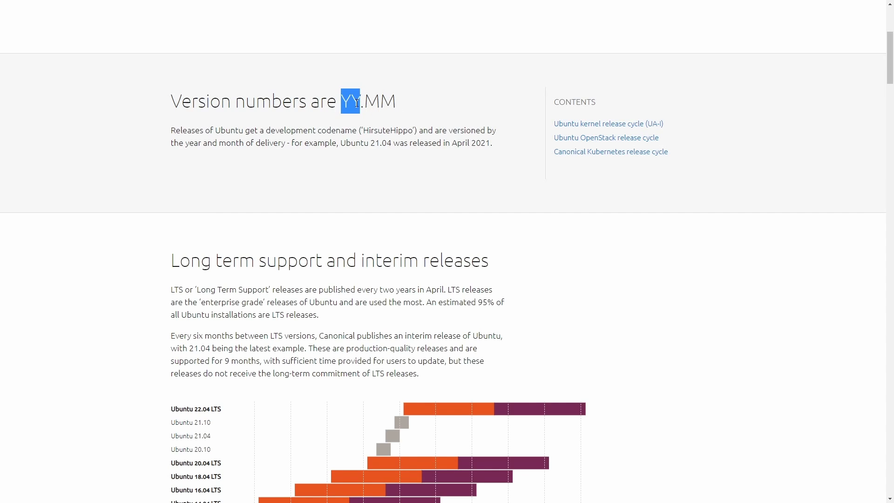
Scroll until the full LTS/interim release bar chart and its legend are visible
scroll("down", 3)
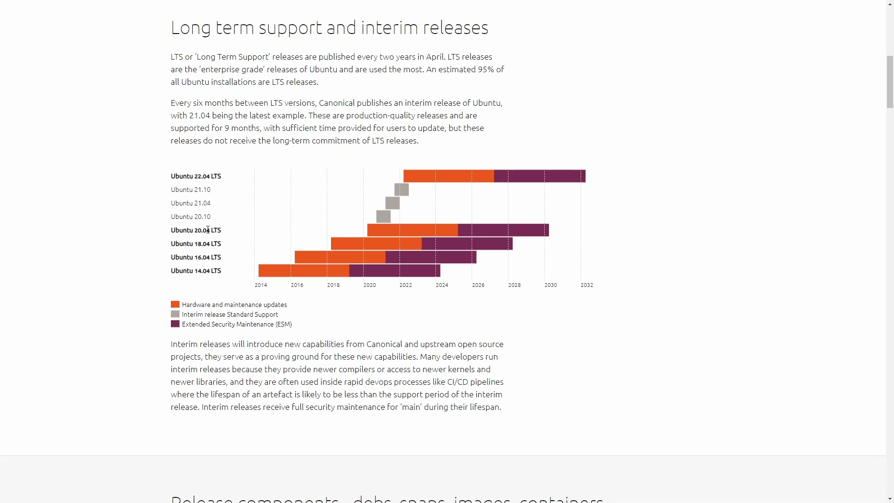
mouse_move(223, 205)
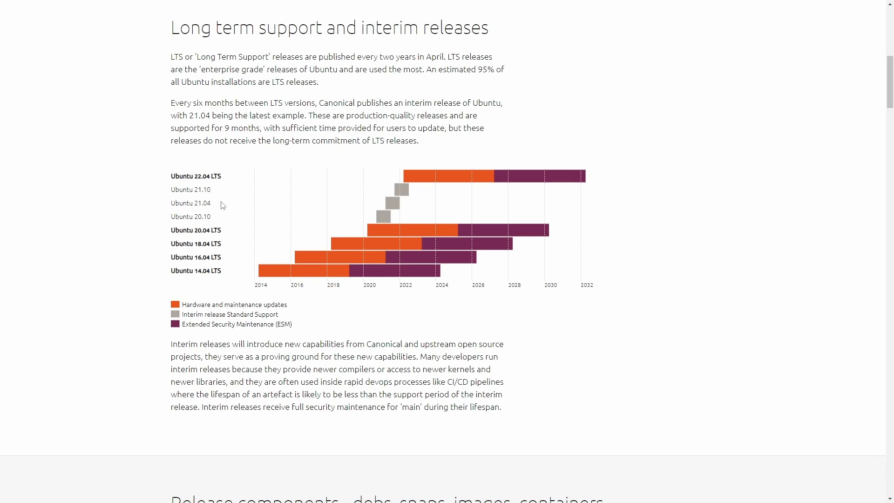
mouse_move(237, 257)
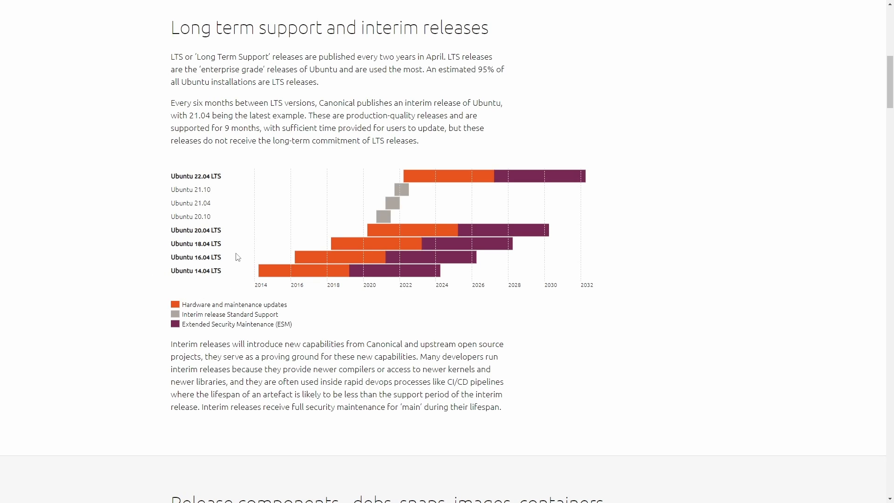
mouse_move(228, 271)
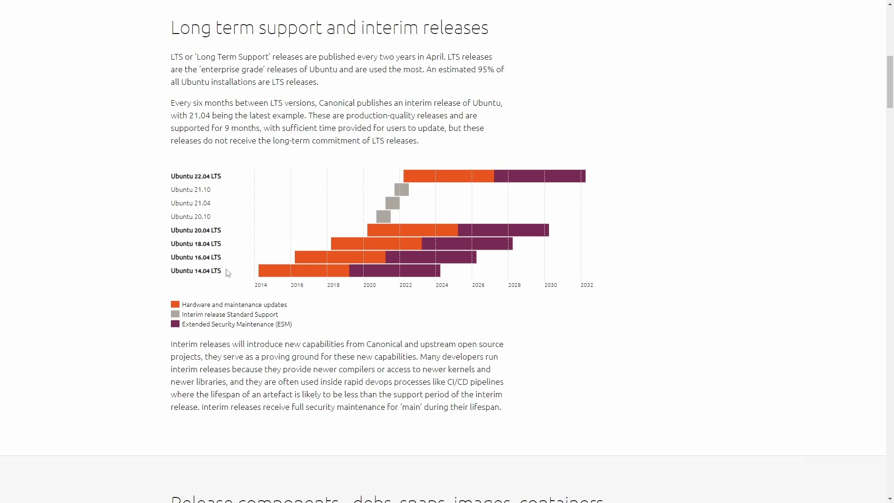
mouse_move(197, 283)
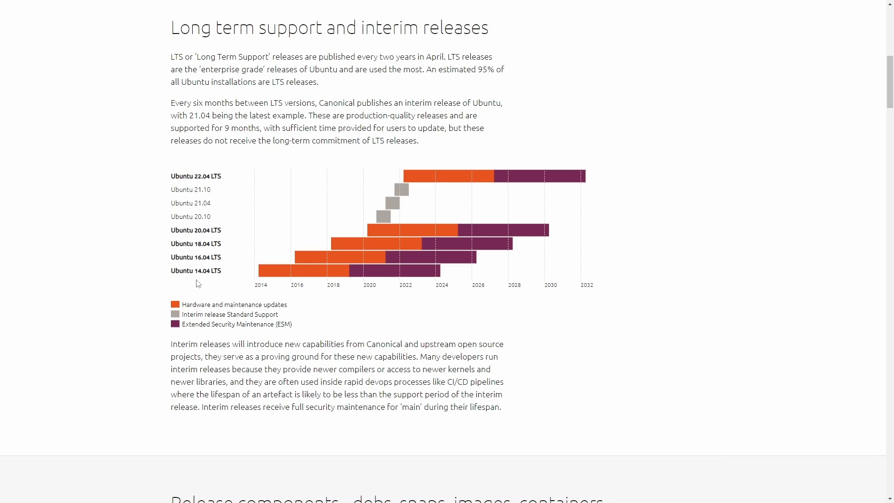
mouse_move(171, 271)
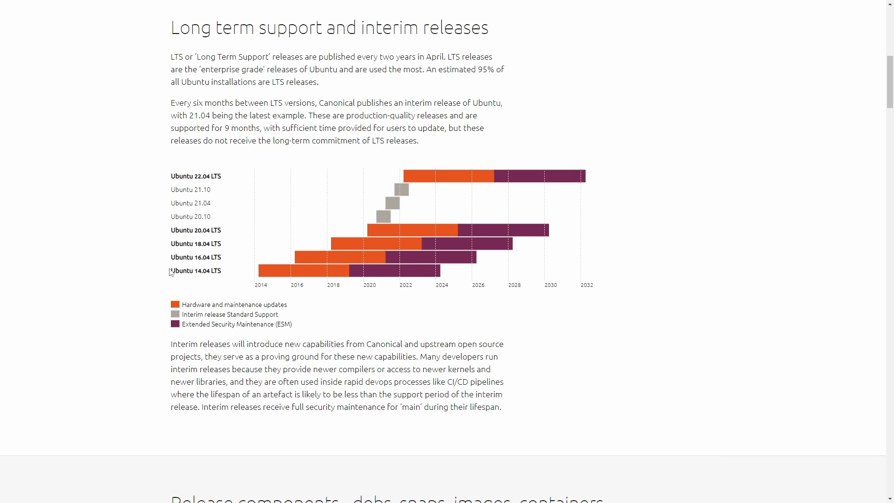
mouse_move(217, 269)
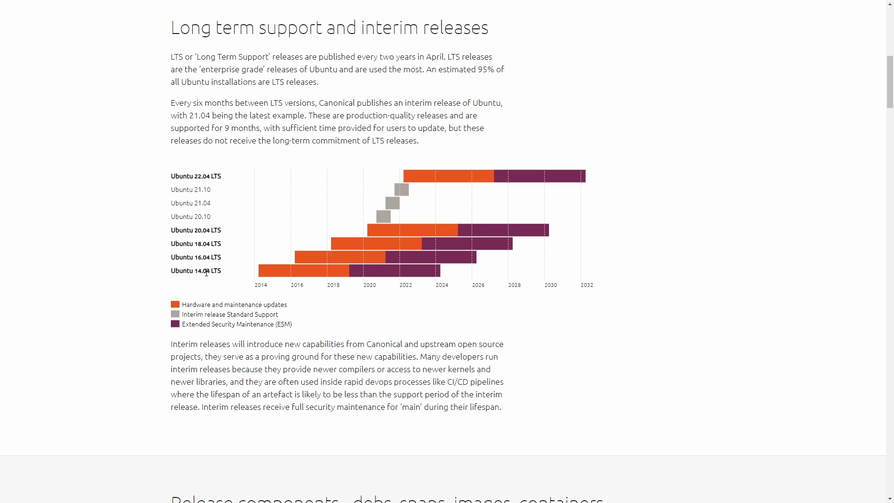
mouse_move(225, 274)
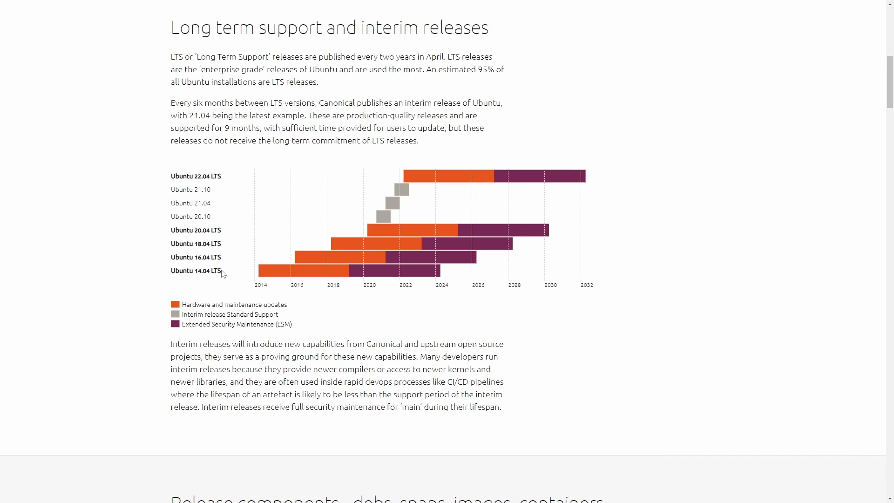
mouse_move(199, 257)
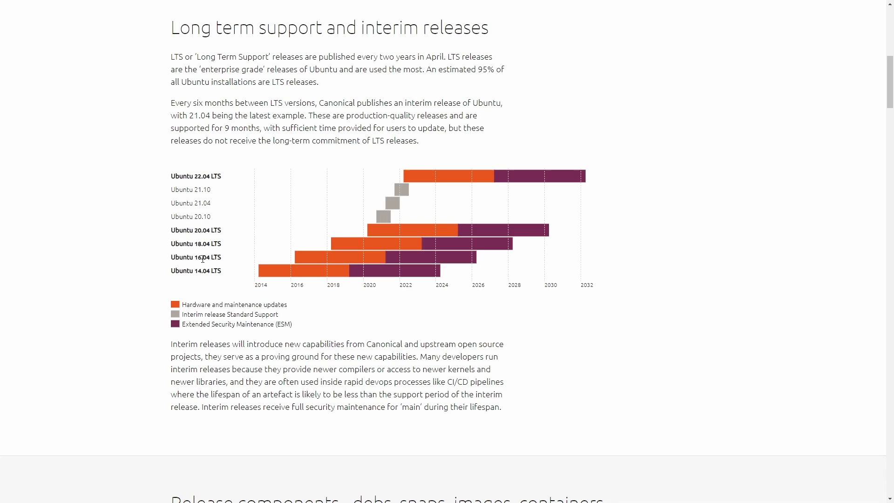
mouse_move(202, 226)
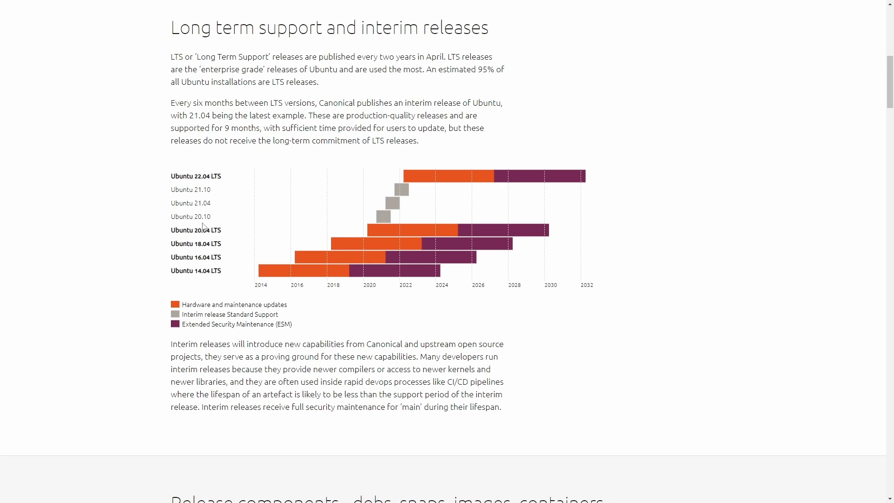
double_click(200, 217)
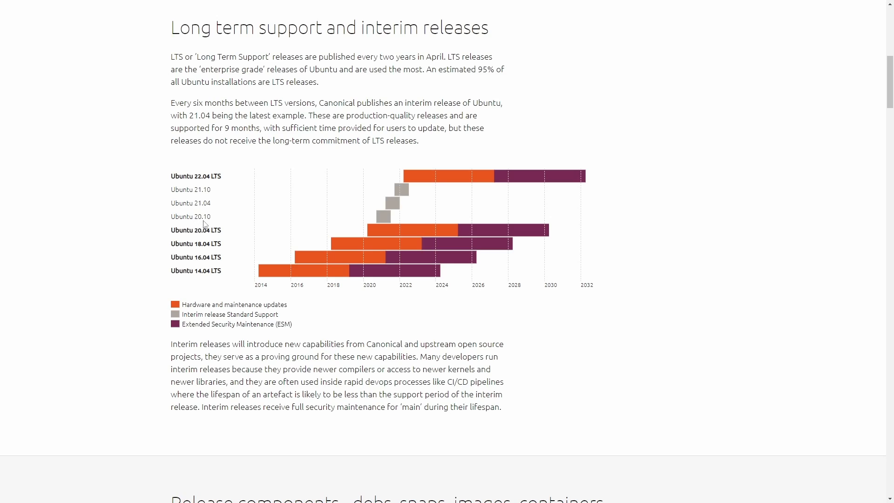
mouse_move(225, 208)
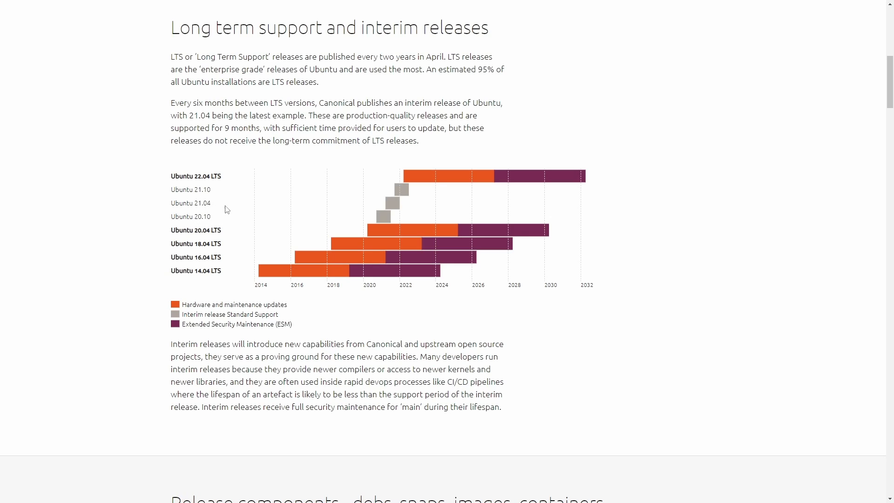
double_click(209, 217)
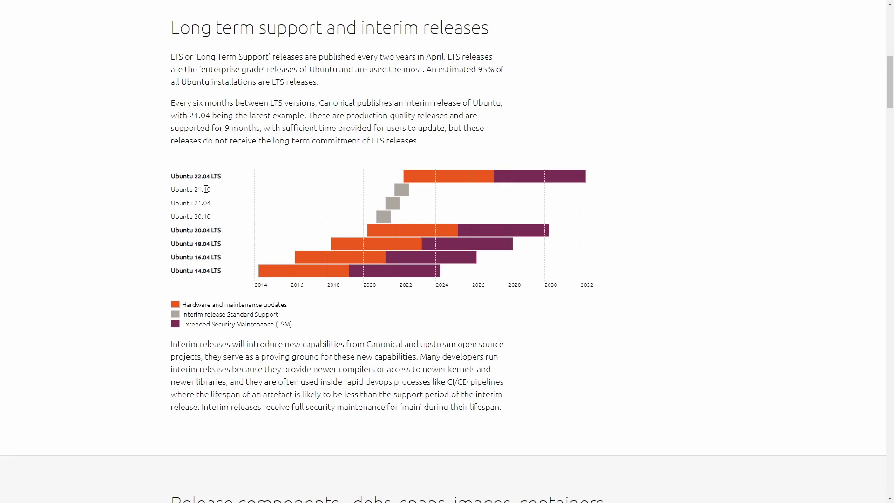
mouse_move(265, 320)
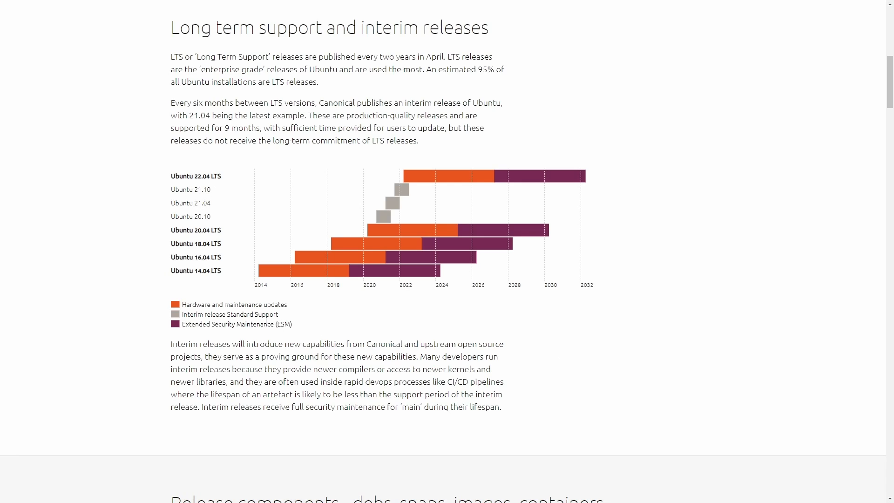
mouse_move(253, 177)
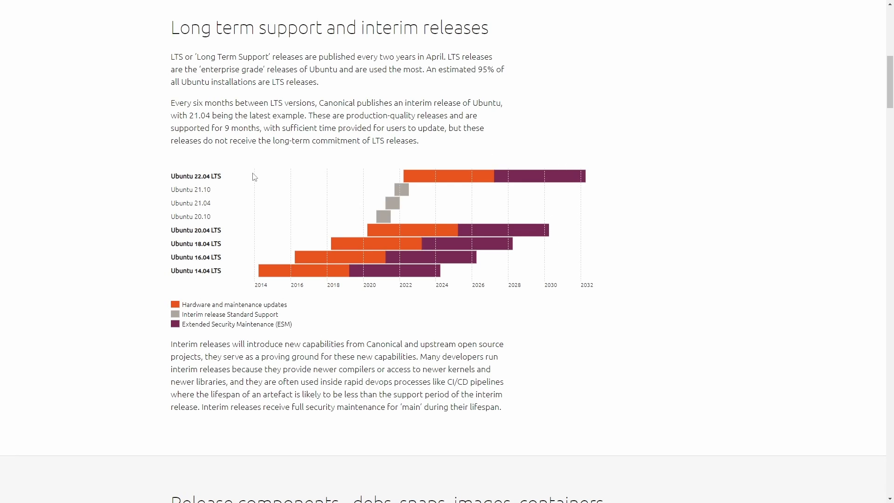
mouse_move(213, 226)
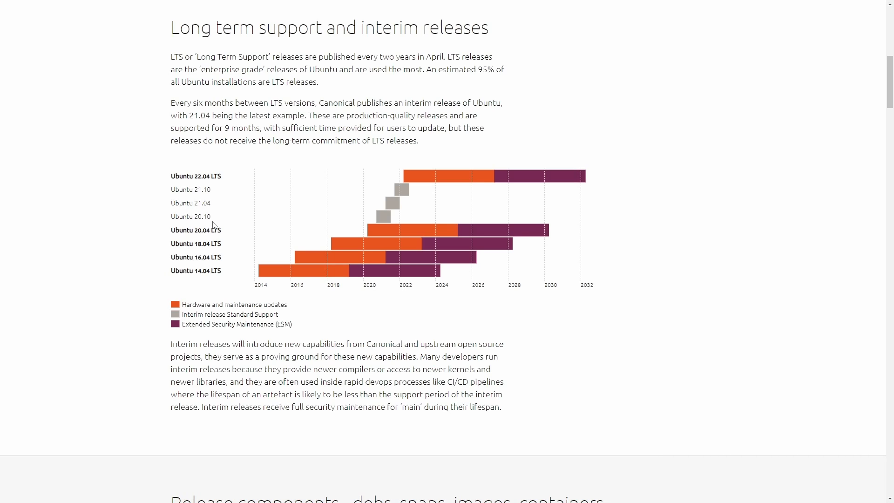
mouse_move(215, 267)
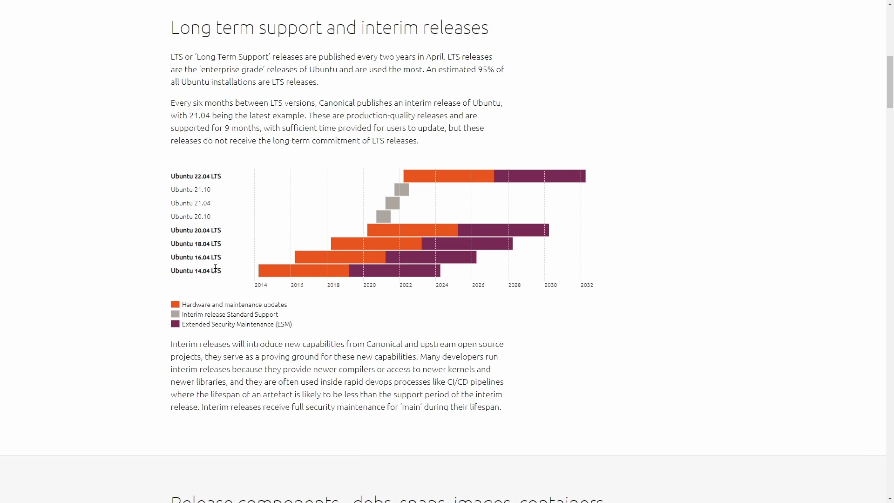
mouse_move(239, 287)
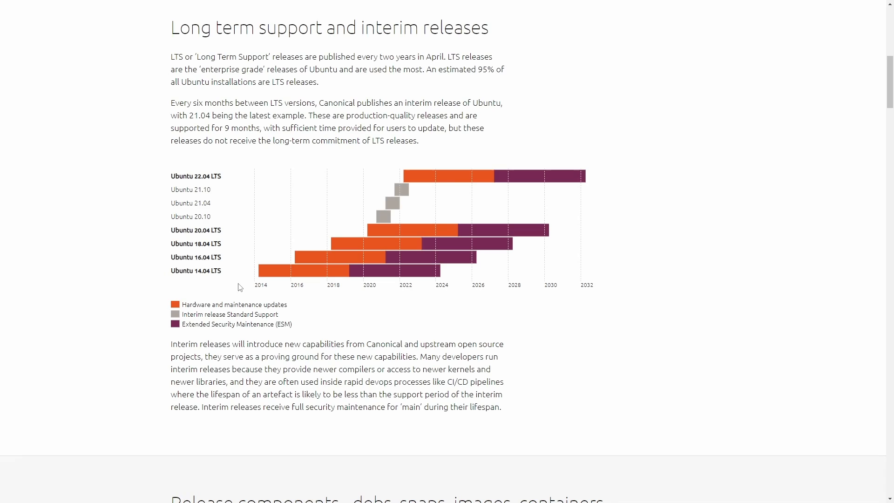
mouse_move(215, 228)
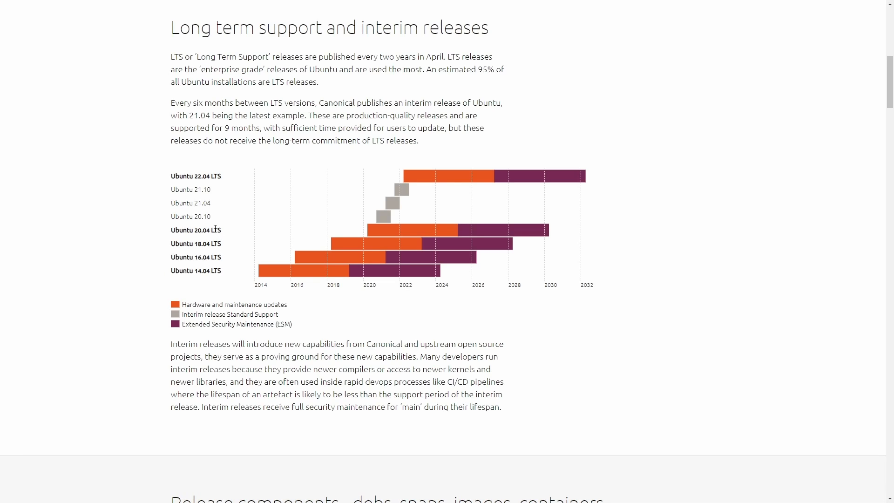
mouse_move(186, 216)
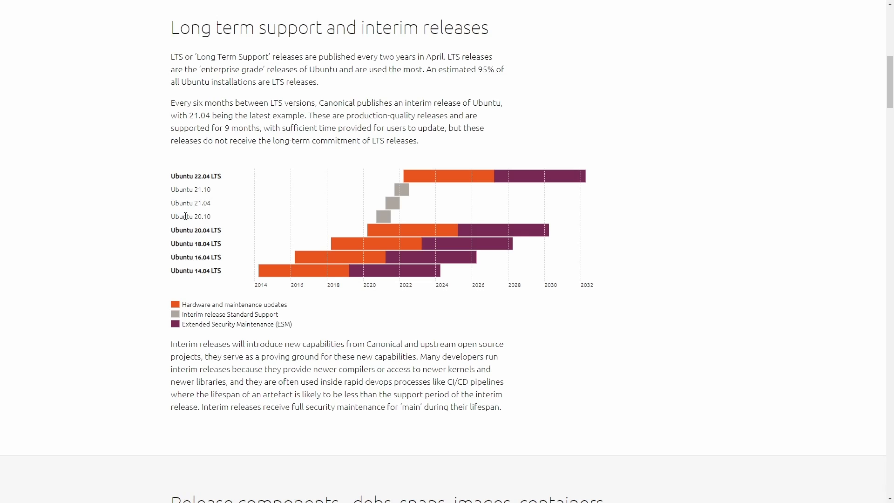
mouse_move(222, 221)
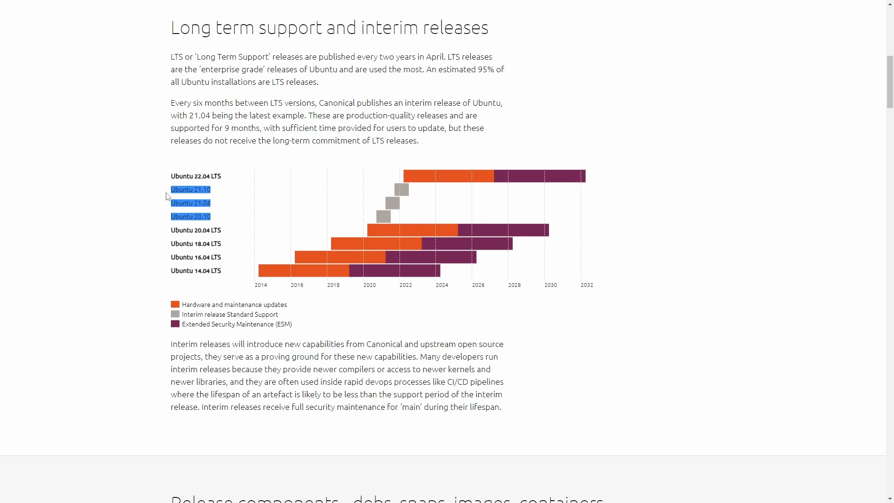
left_click(226, 224)
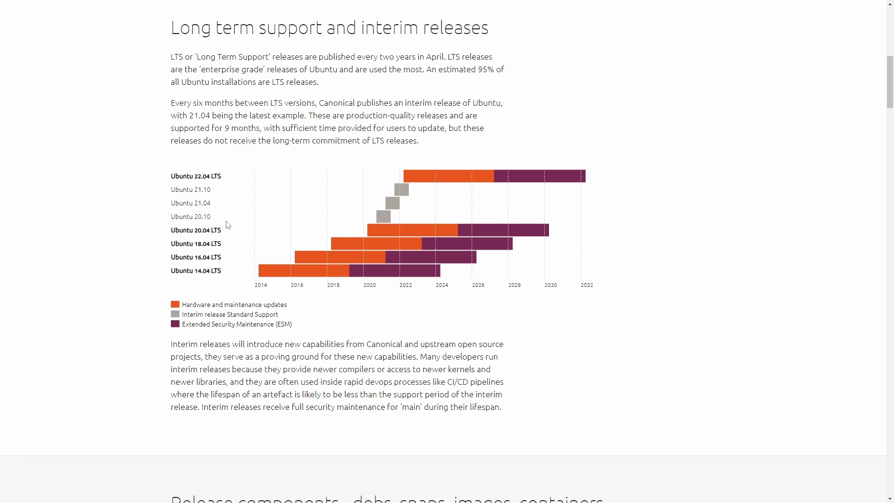
mouse_move(280, 227)
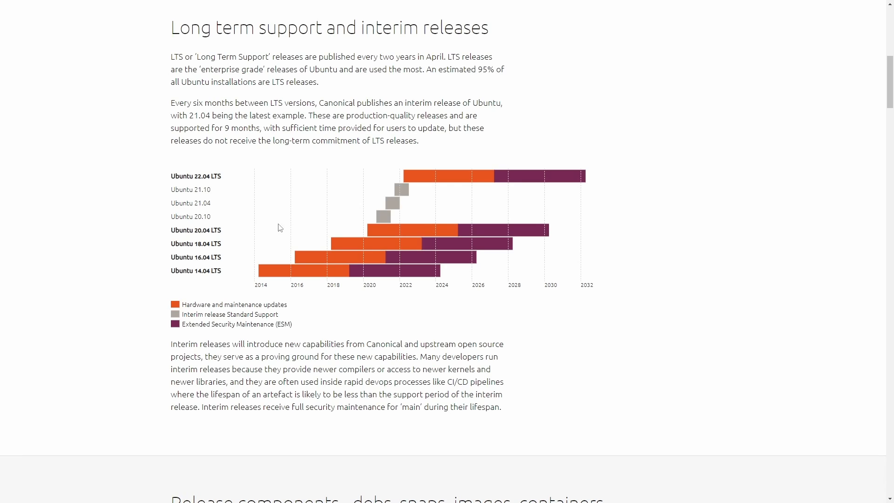
mouse_move(209, 220)
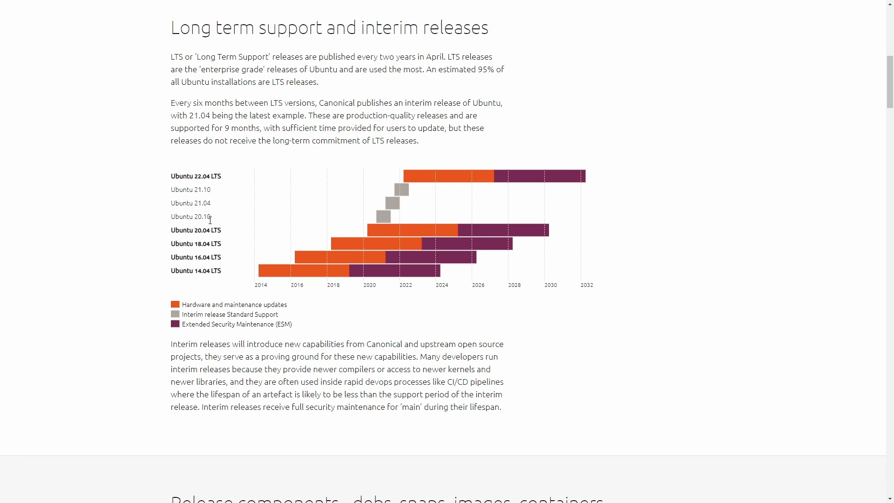
mouse_move(225, 224)
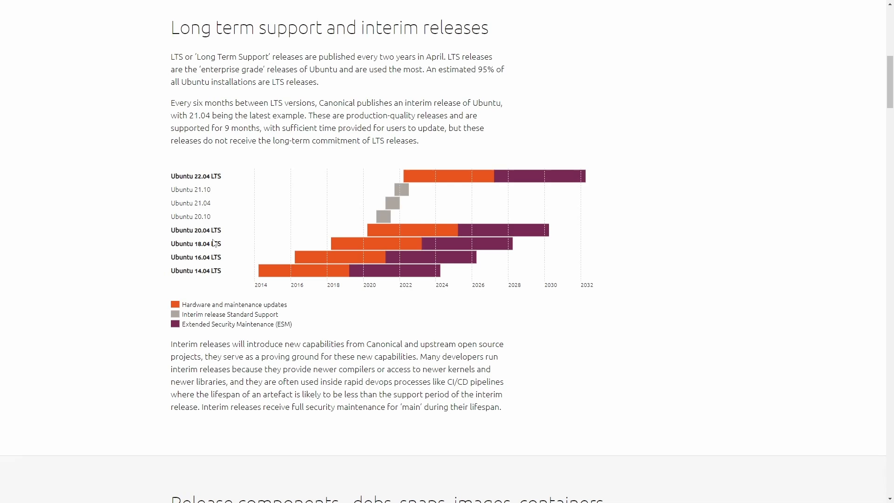
mouse_move(374, 225)
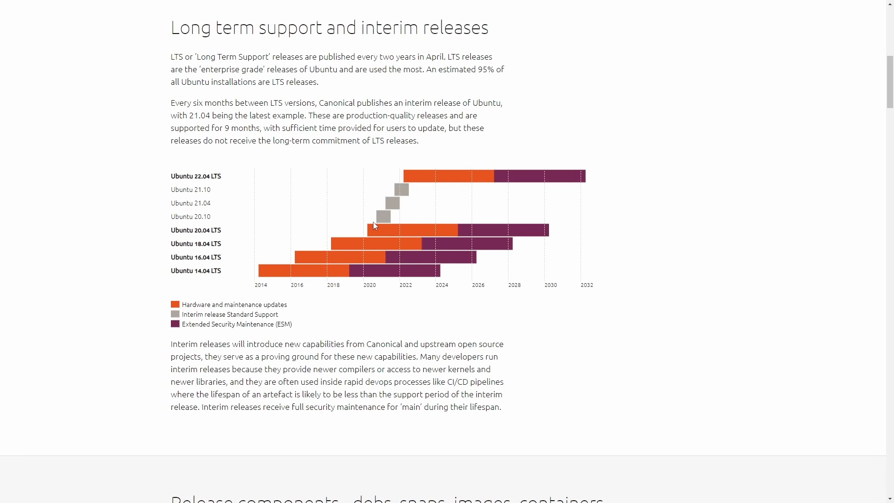
mouse_move(257, 233)
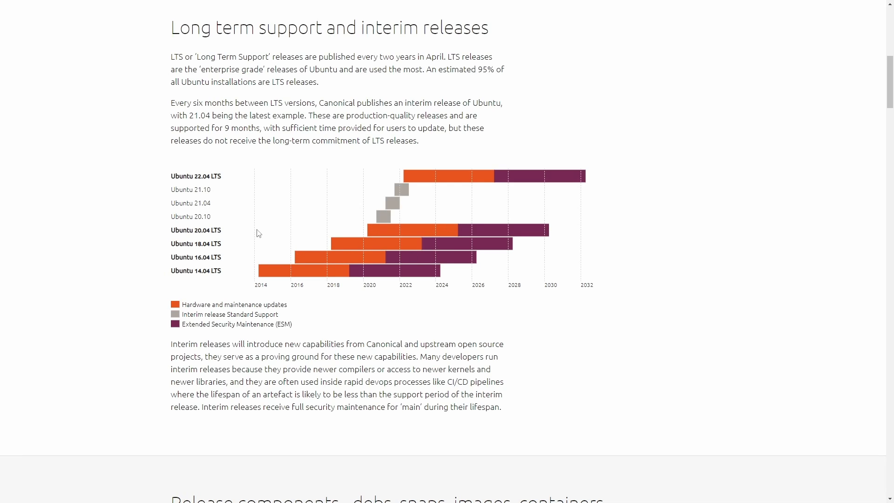
mouse_move(227, 218)
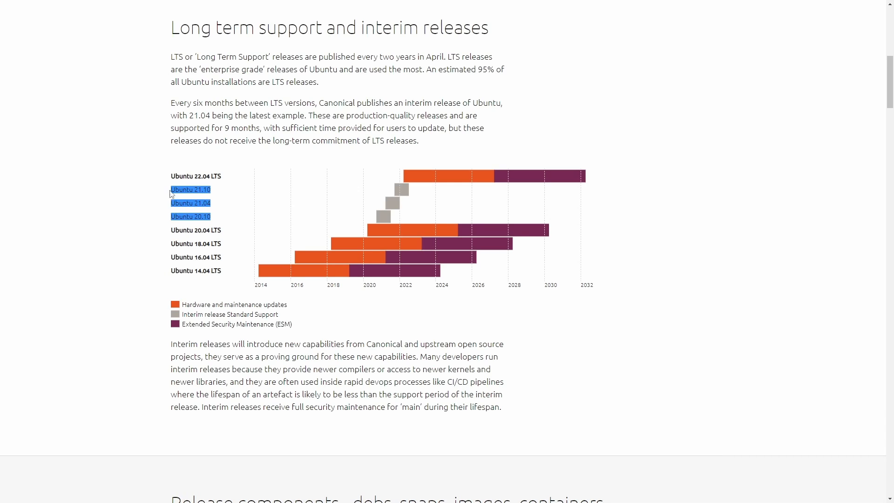
left_click(400, 215)
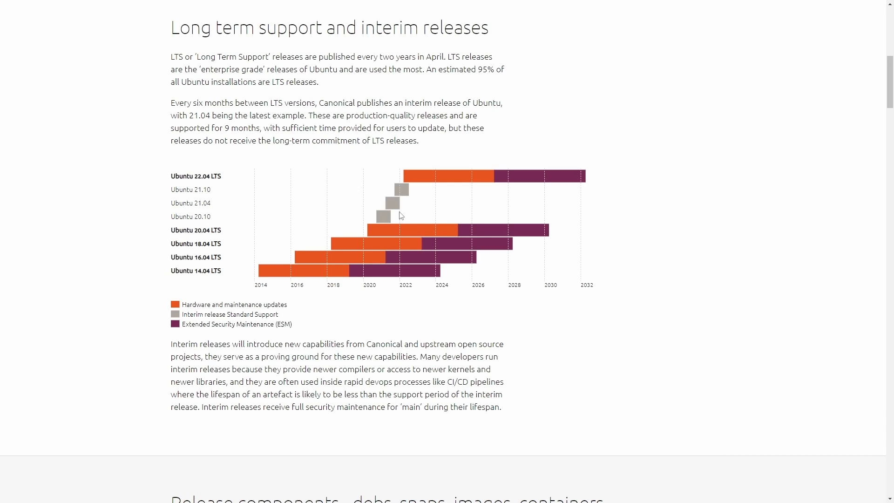
mouse_move(626, 204)
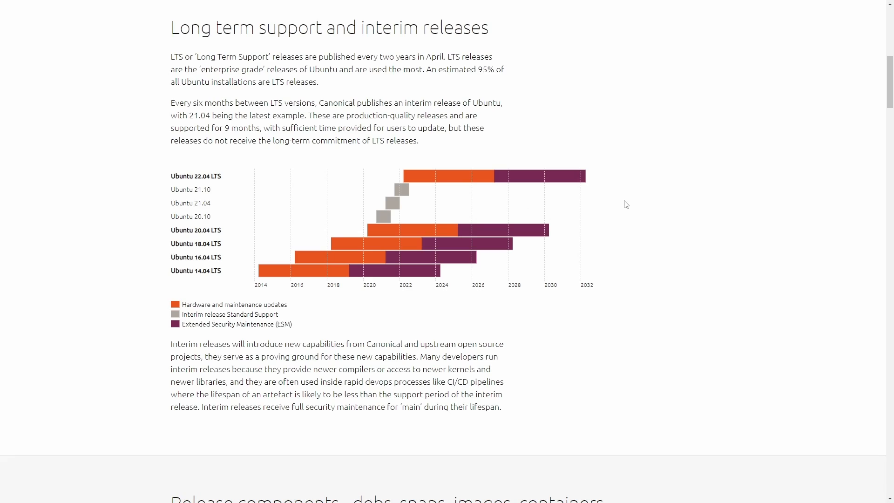
mouse_move(240, 218)
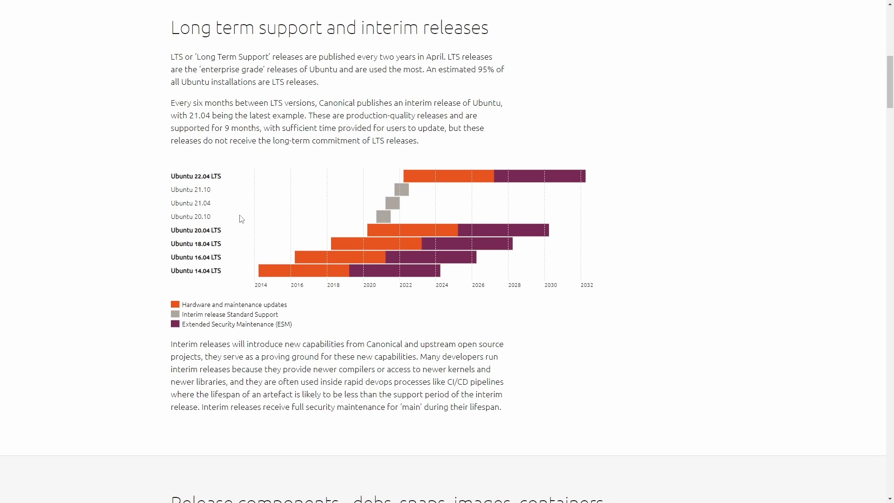
mouse_move(250, 256)
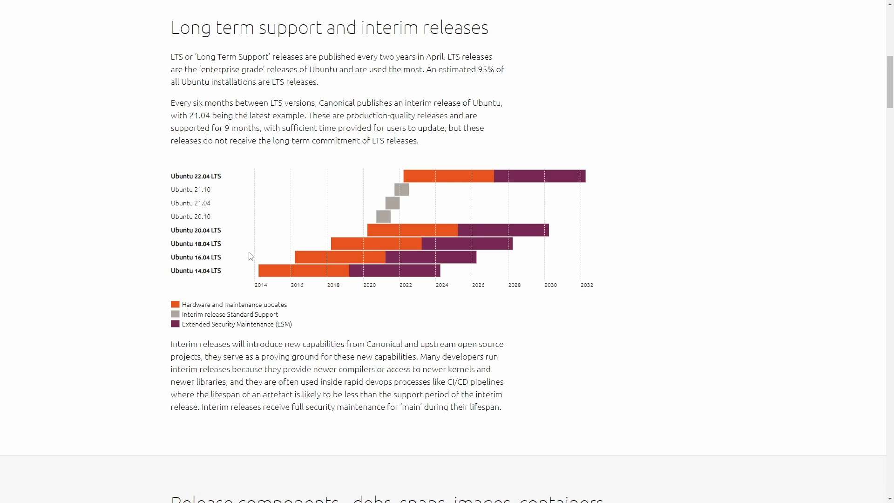
mouse_move(220, 273)
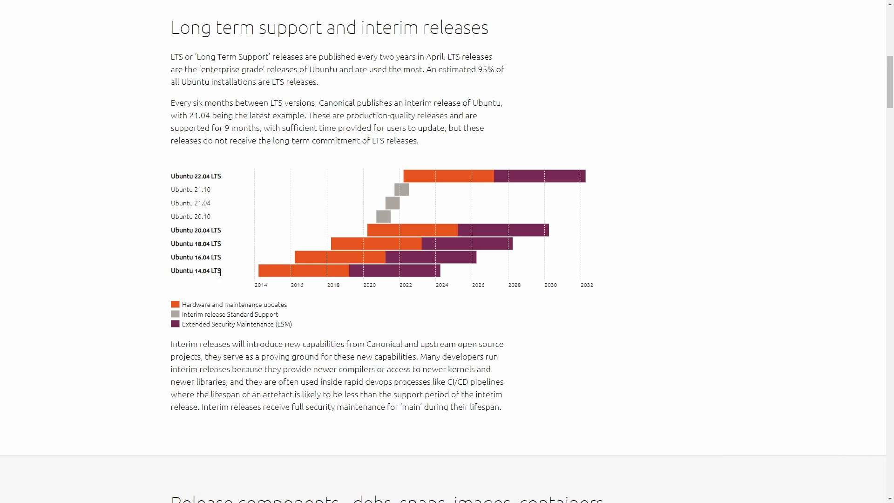
mouse_move(430, 301)
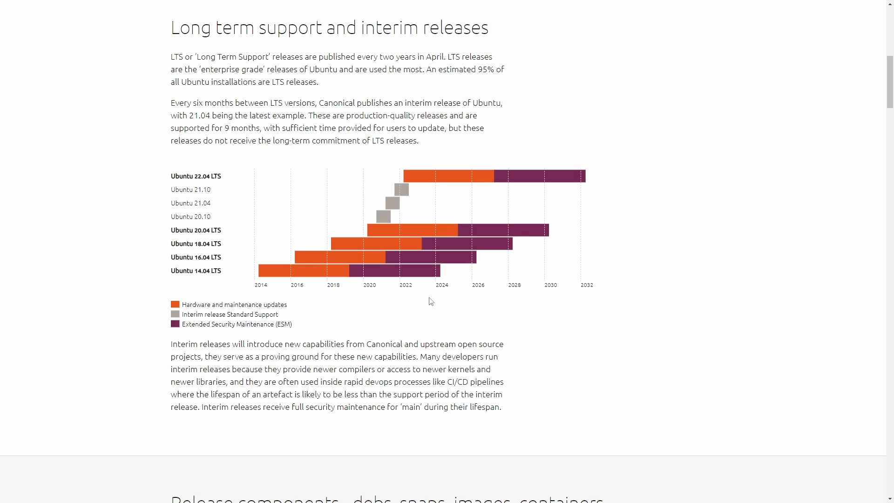
mouse_move(331, 279)
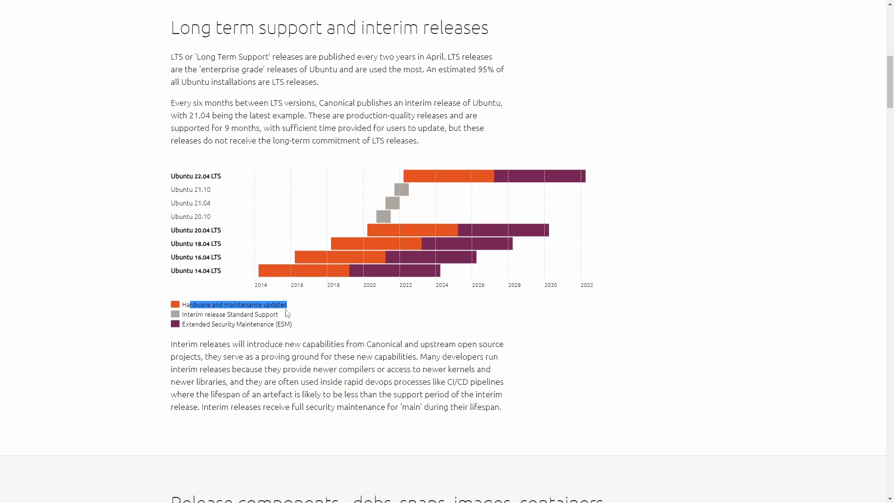
left_click(230, 275)
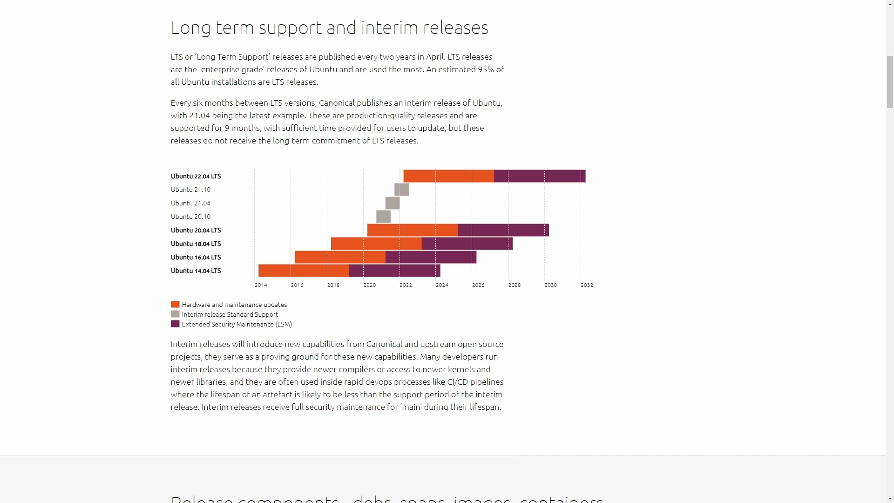
mouse_move(265, 301)
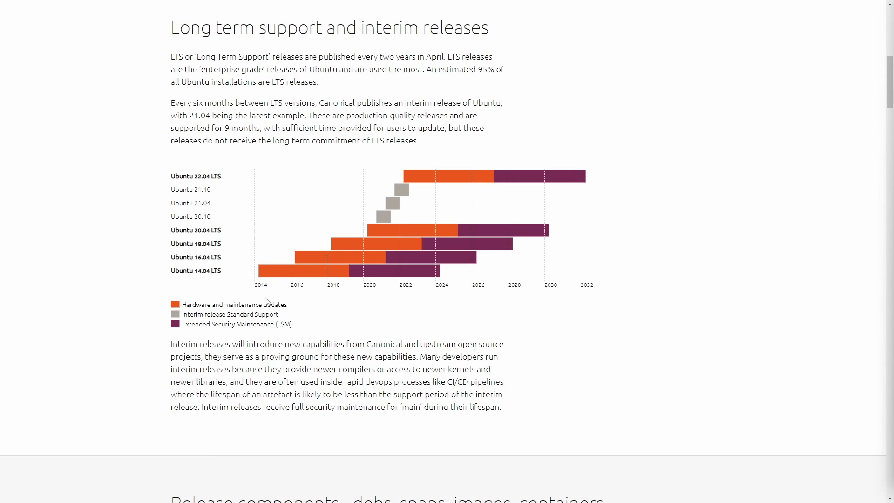
mouse_move(201, 272)
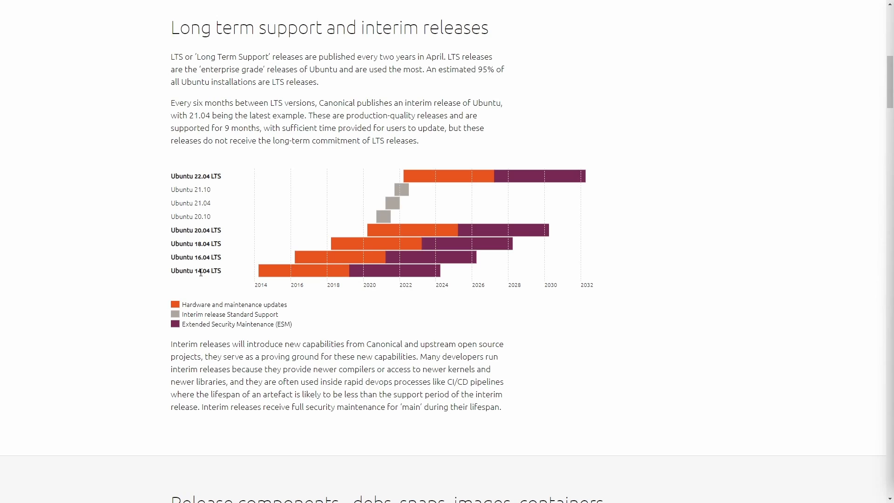
mouse_move(238, 273)
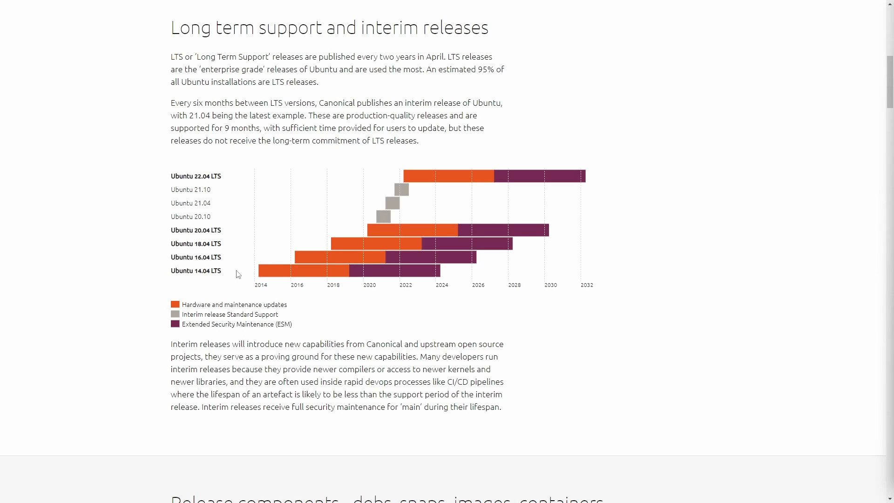
mouse_move(265, 292)
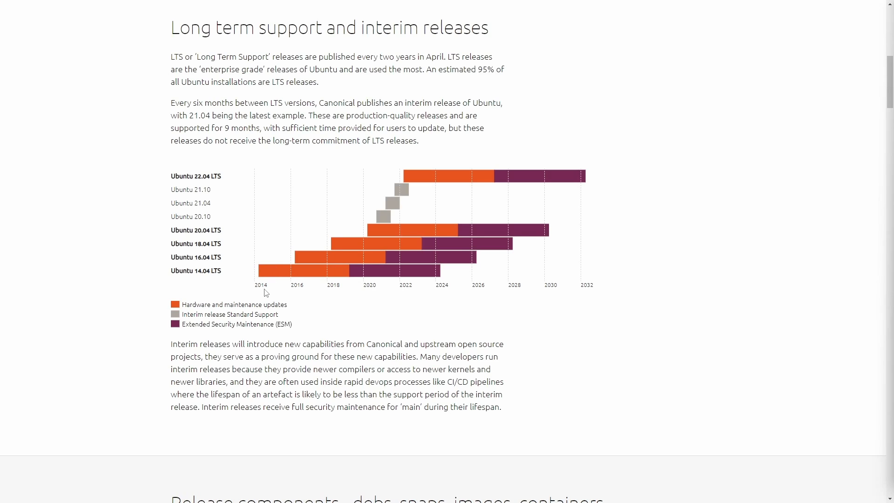
mouse_move(212, 273)
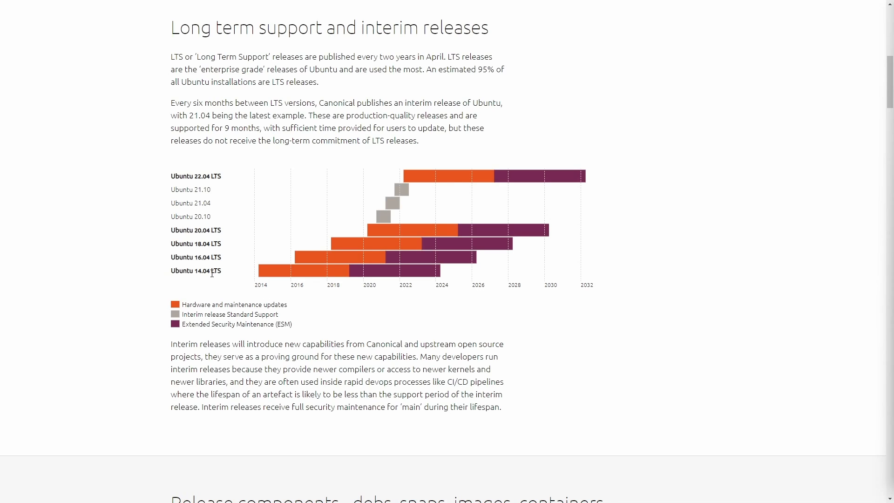
mouse_move(344, 288)
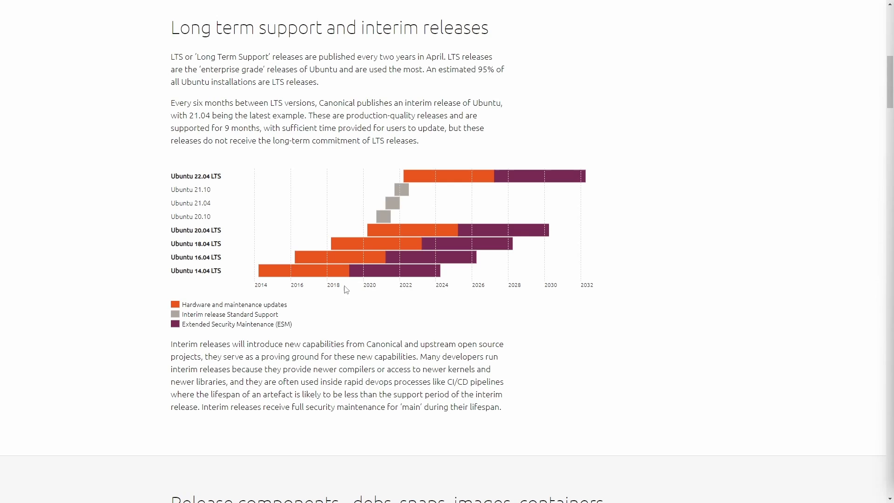
mouse_move(294, 327)
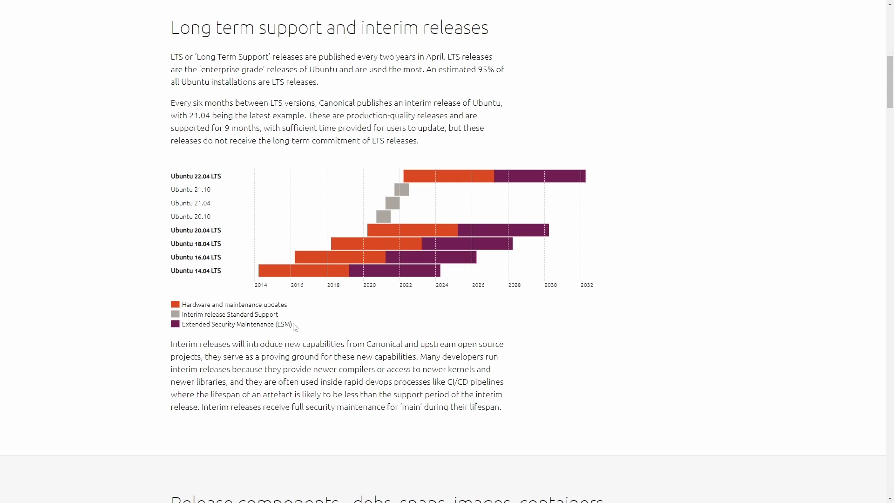
mouse_move(213, 337)
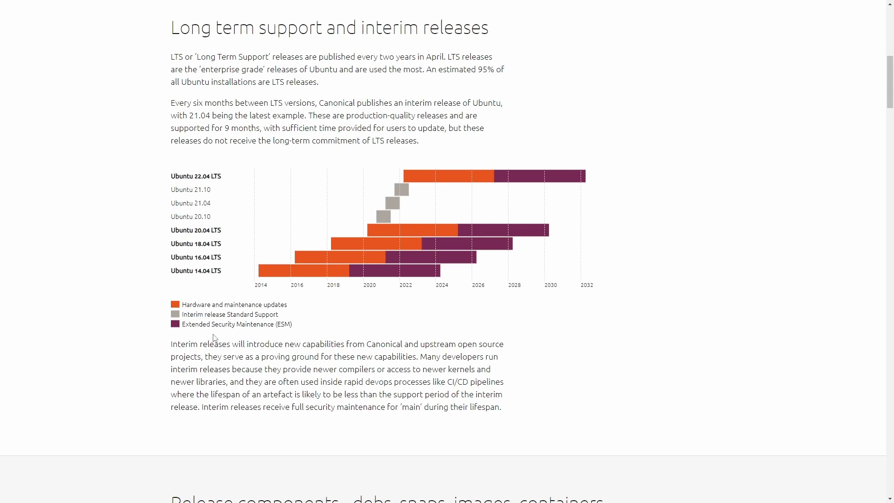
mouse_move(341, 325)
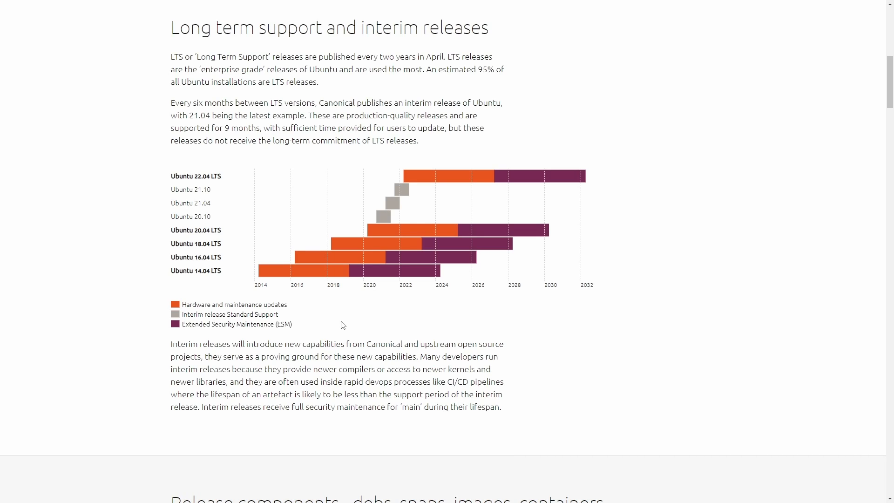
mouse_move(482, 250)
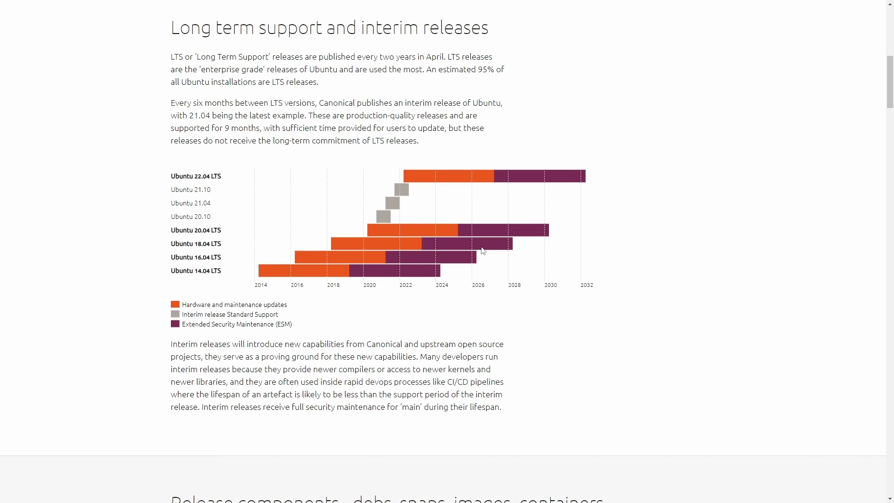
double_click(215, 176)
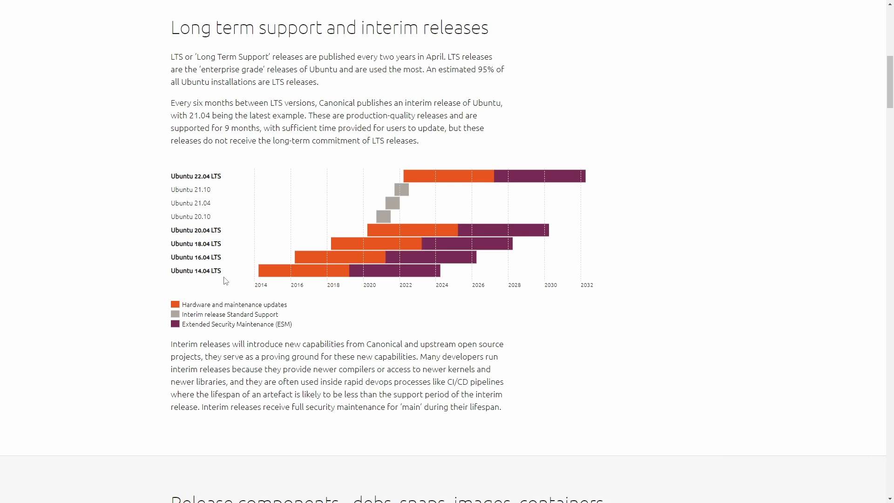
double_click(211, 270)
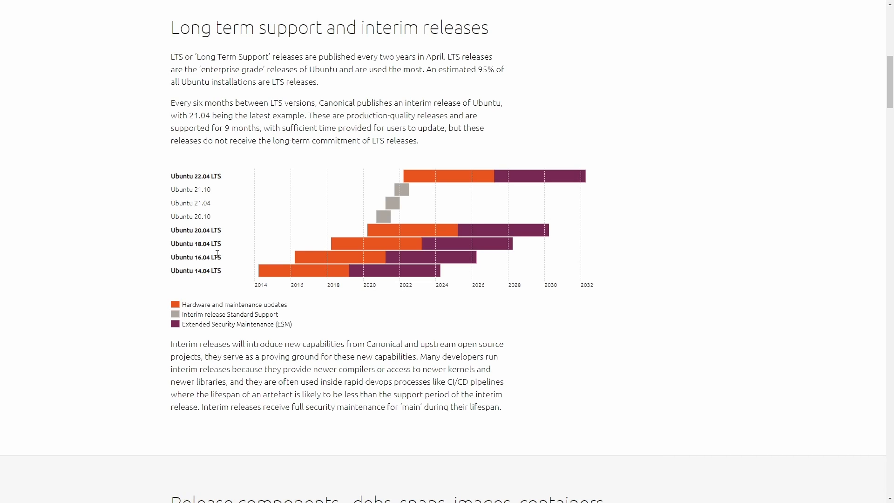
mouse_move(197, 279)
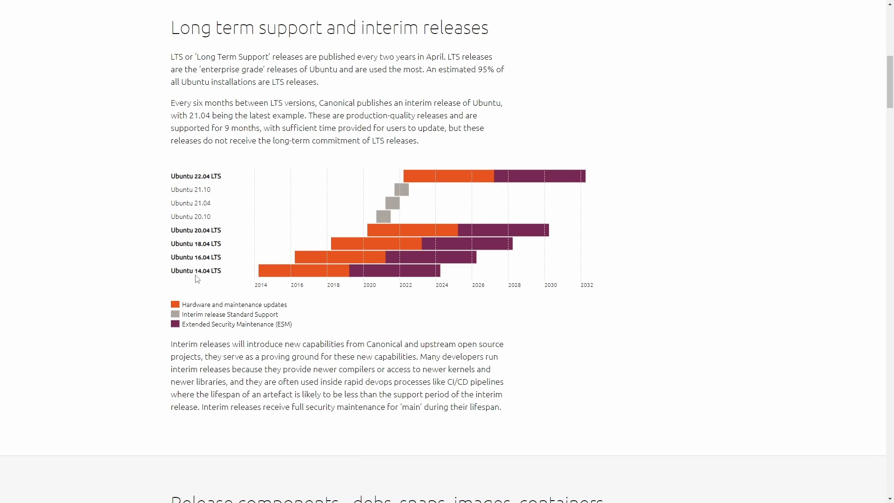
mouse_move(193, 231)
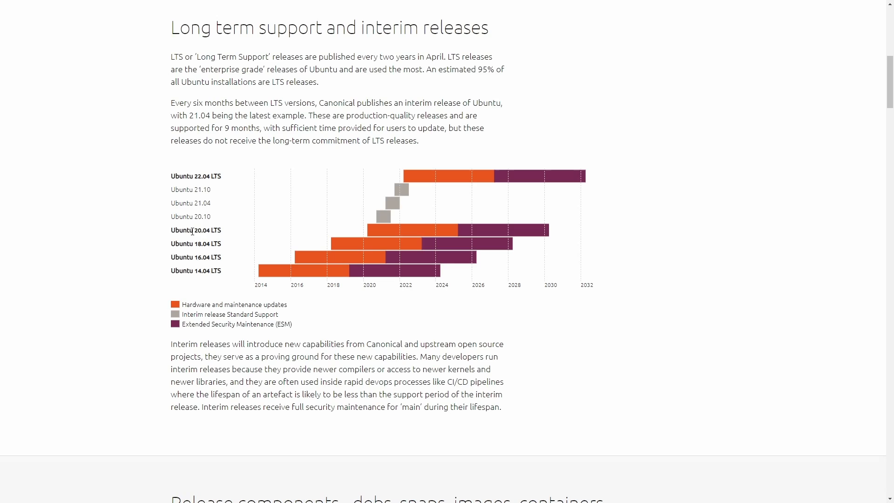
mouse_move(245, 191)
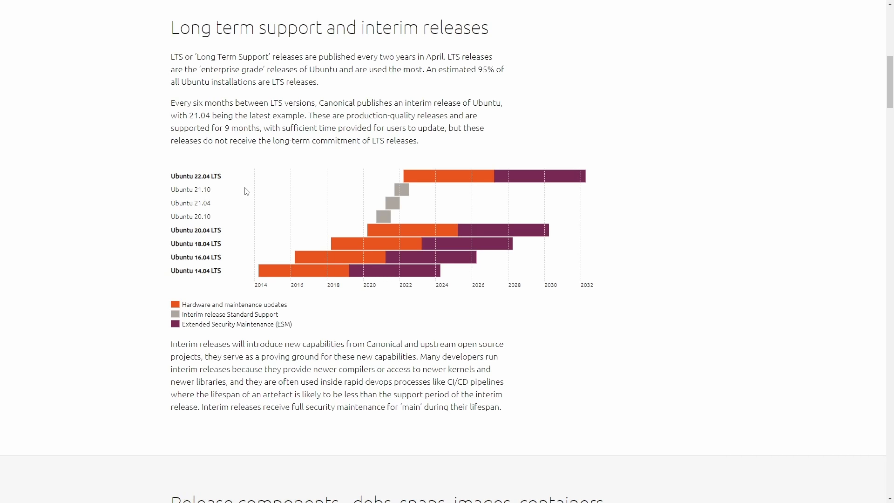
mouse_move(342, 264)
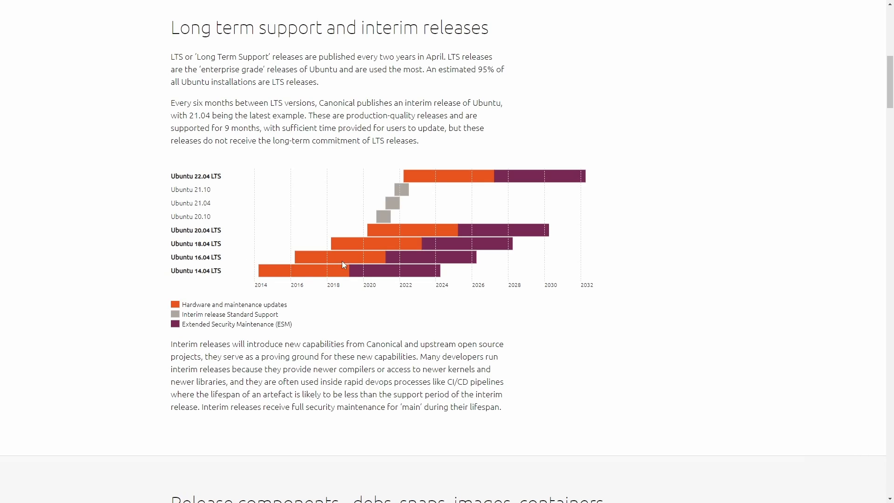
mouse_move(604, 260)
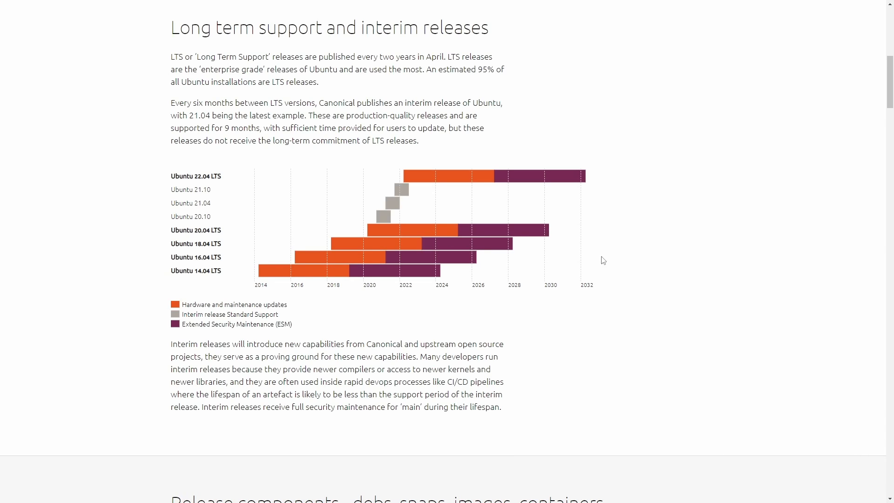
mouse_move(405, 176)
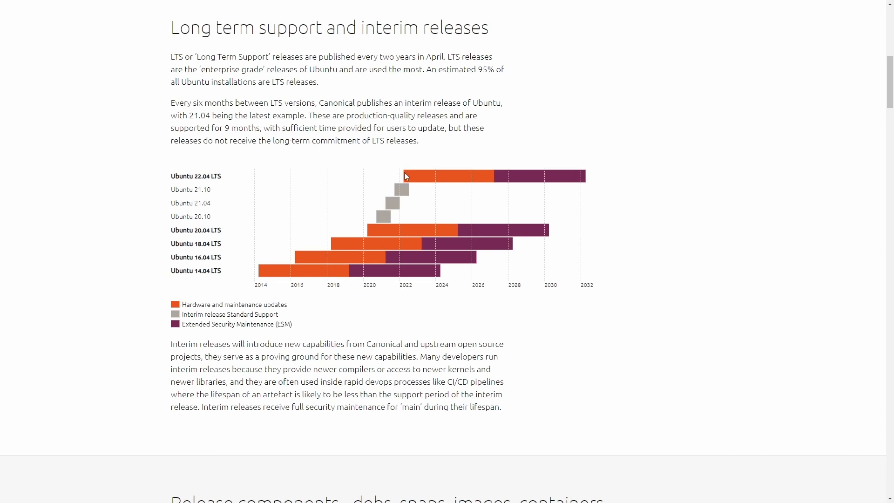
mouse_move(502, 184)
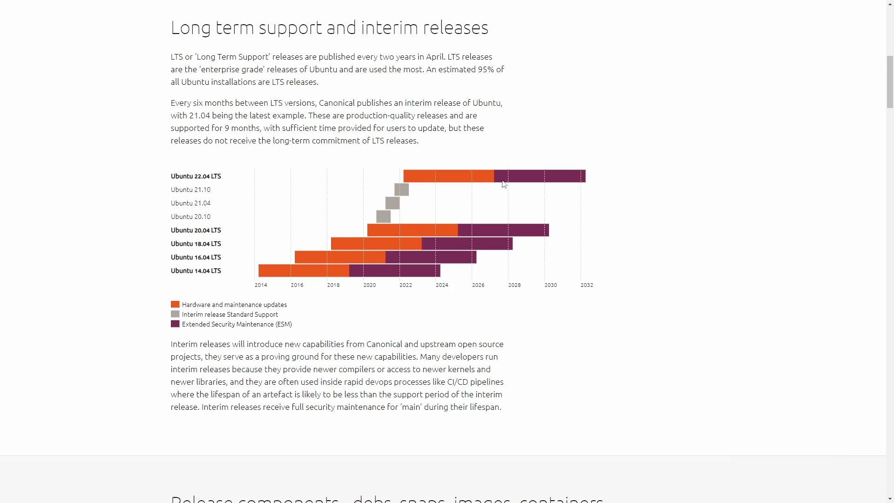
mouse_move(493, 183)
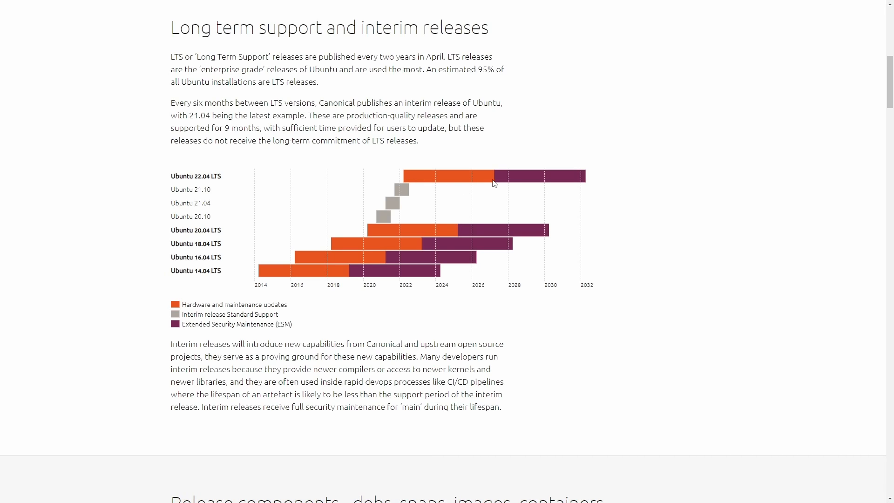
mouse_move(593, 184)
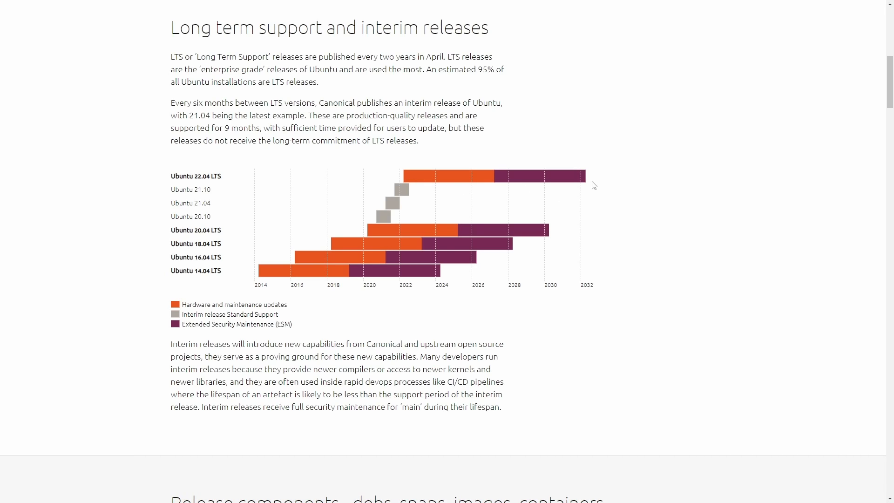
mouse_move(616, 217)
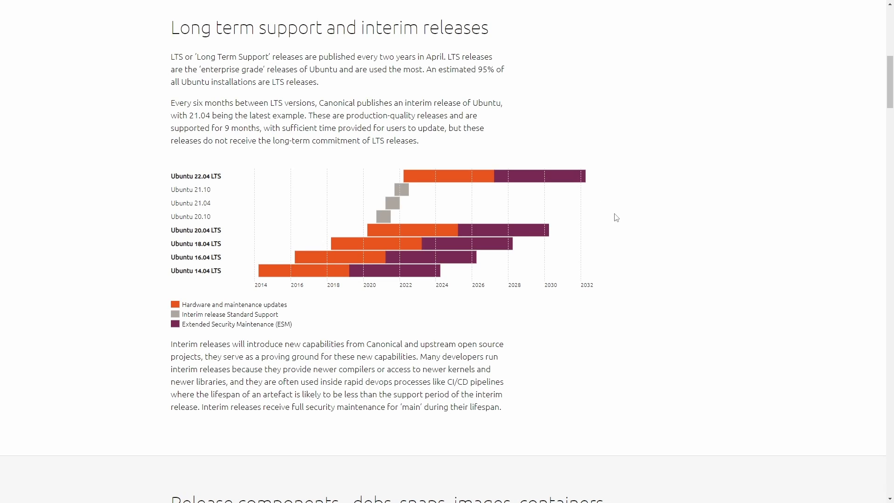
mouse_move(624, 209)
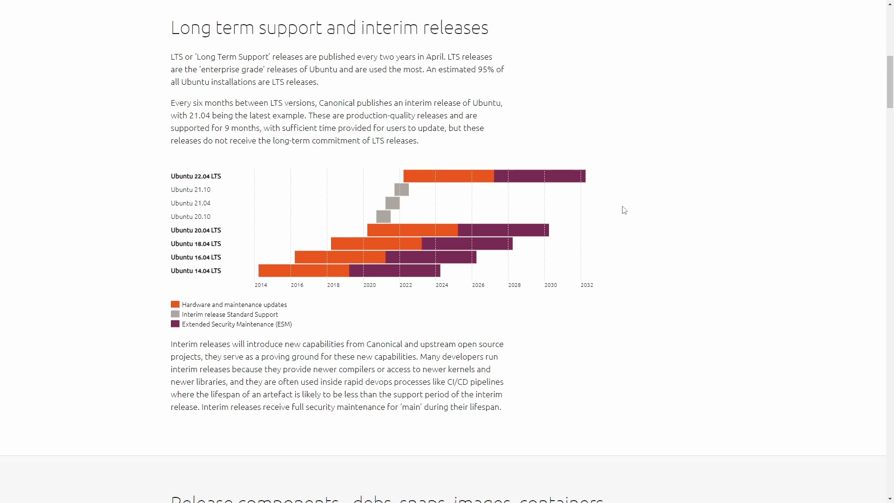
mouse_move(529, 267)
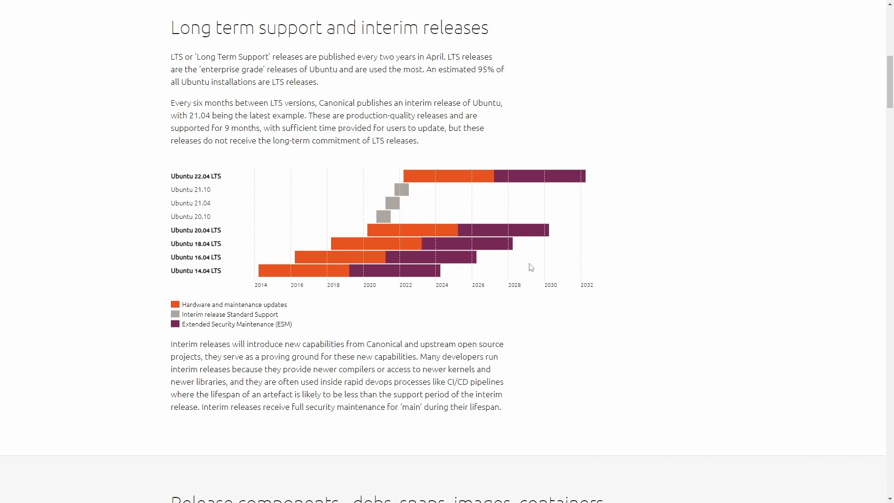
mouse_move(327, 323)
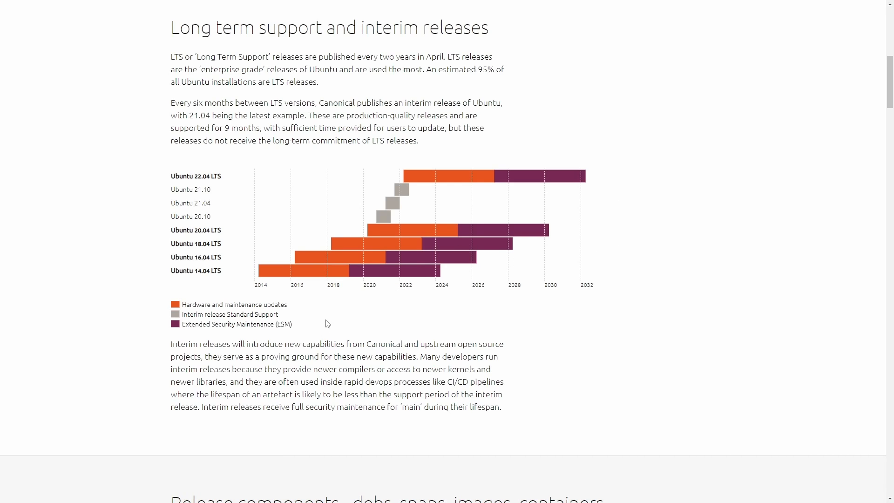
mouse_move(319, 316)
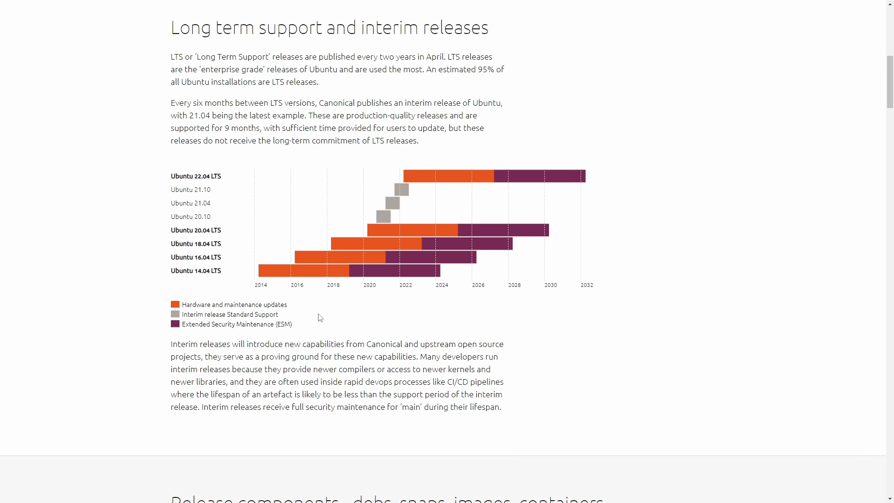
mouse_move(301, 318)
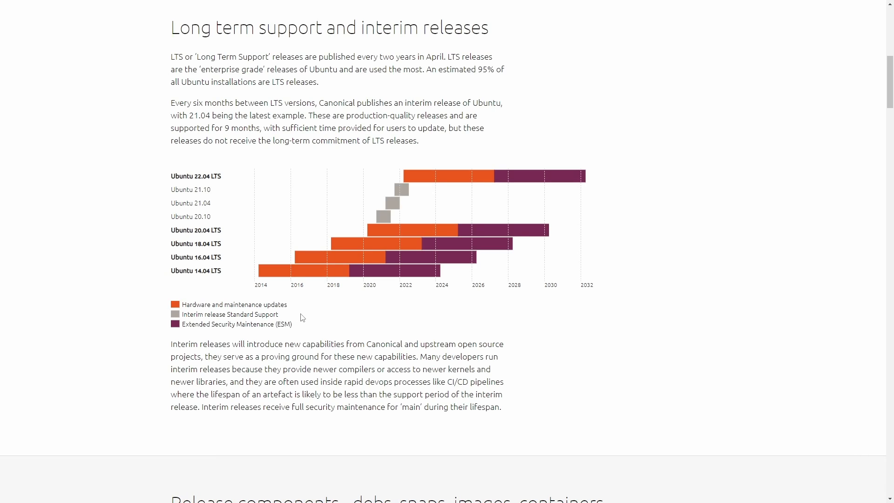
mouse_move(296, 304)
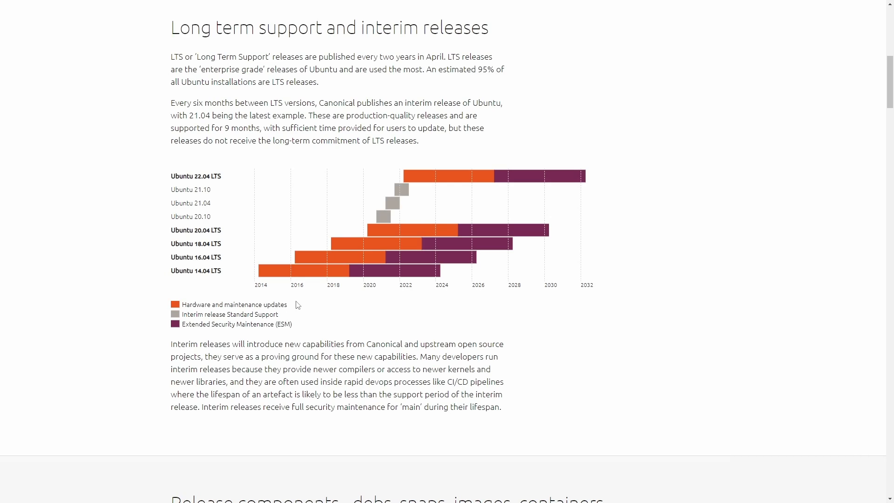
mouse_move(333, 316)
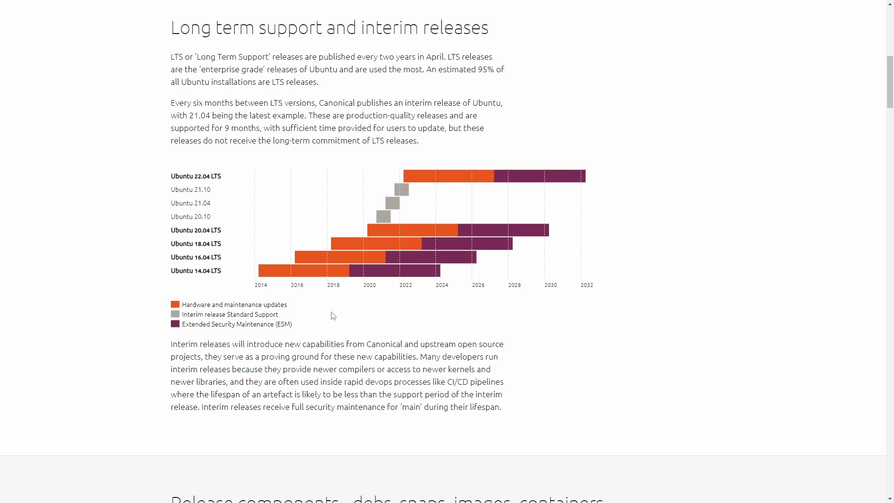
mouse_move(475, 301)
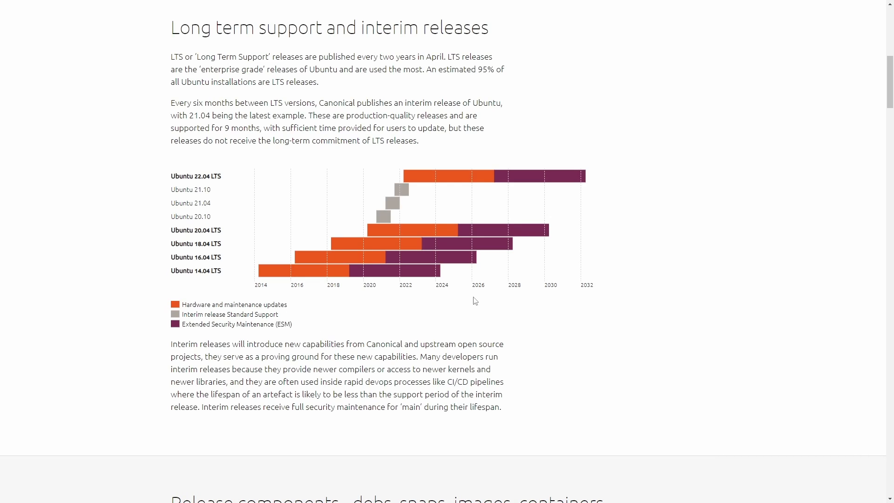
mouse_move(276, 294)
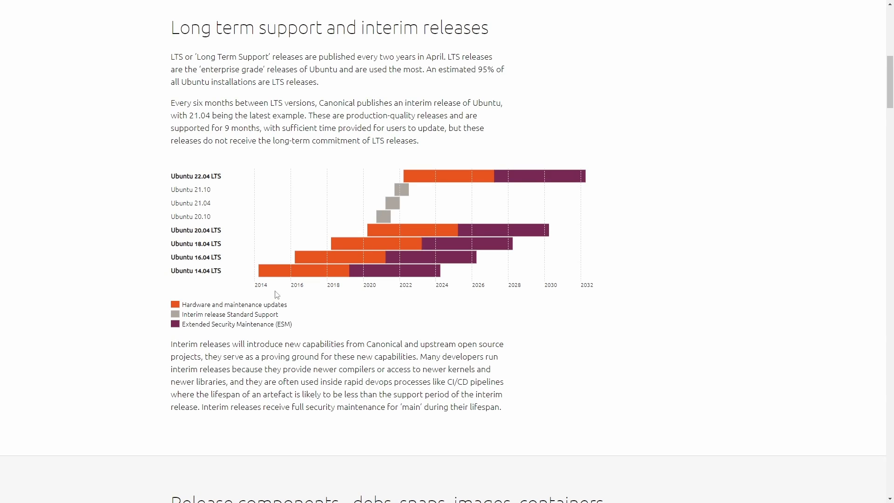
mouse_move(234, 220)
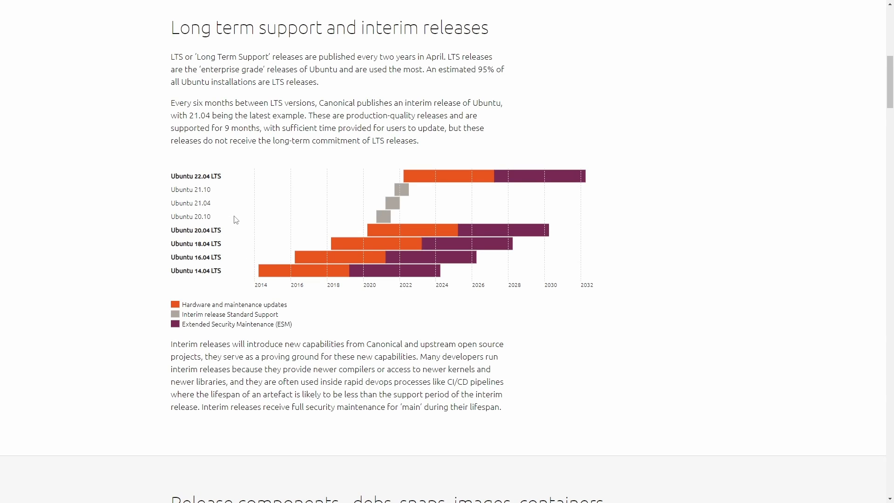
mouse_move(233, 279)
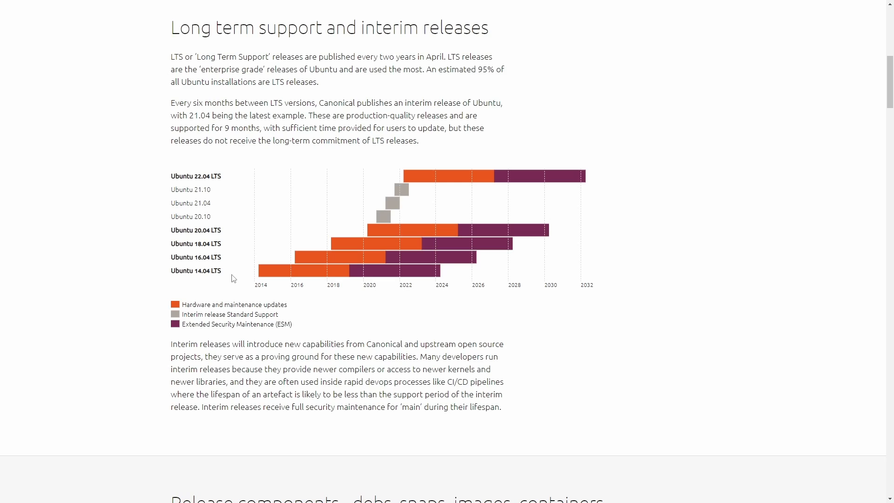
scroll("down", 3)
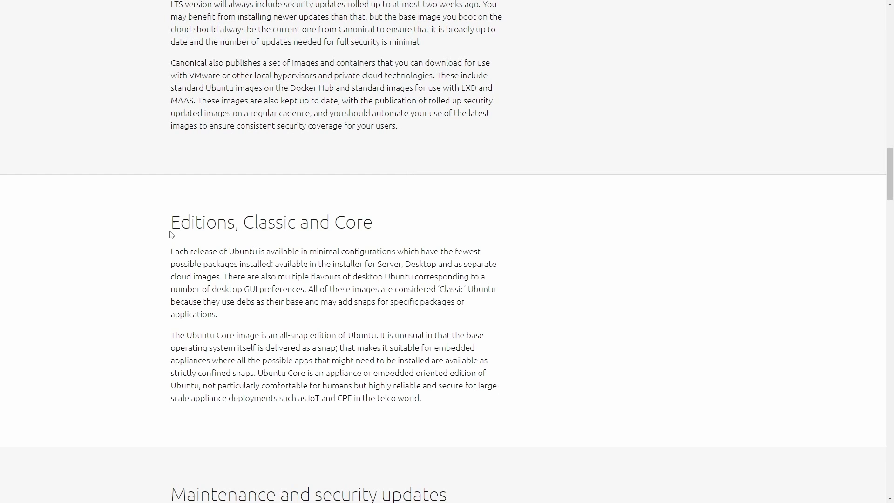
mouse_move(145, 279)
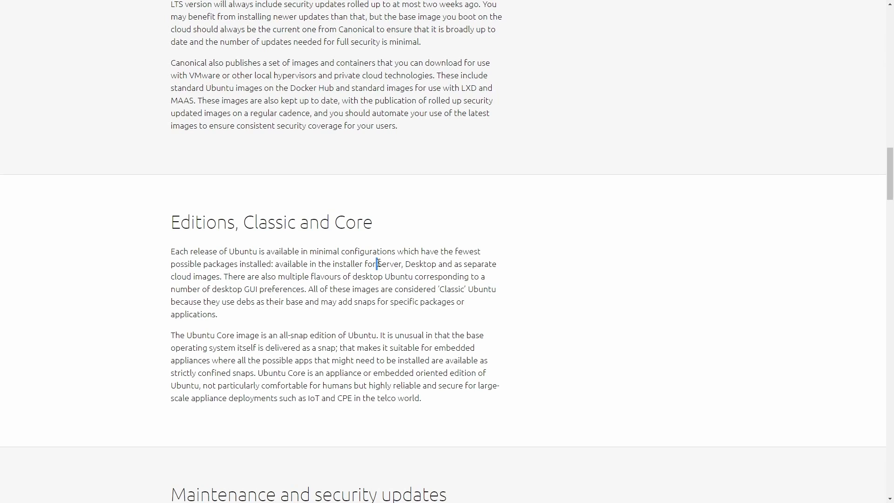
double_click(388, 263)
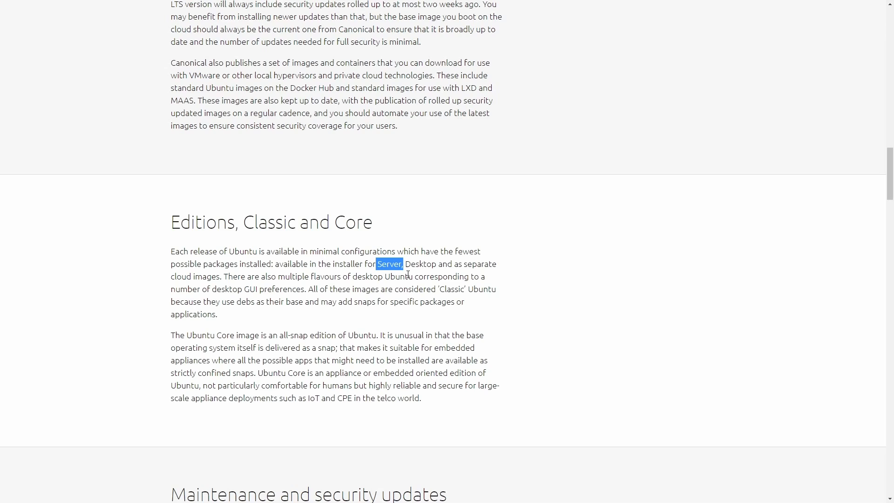
mouse_move(562, 280)
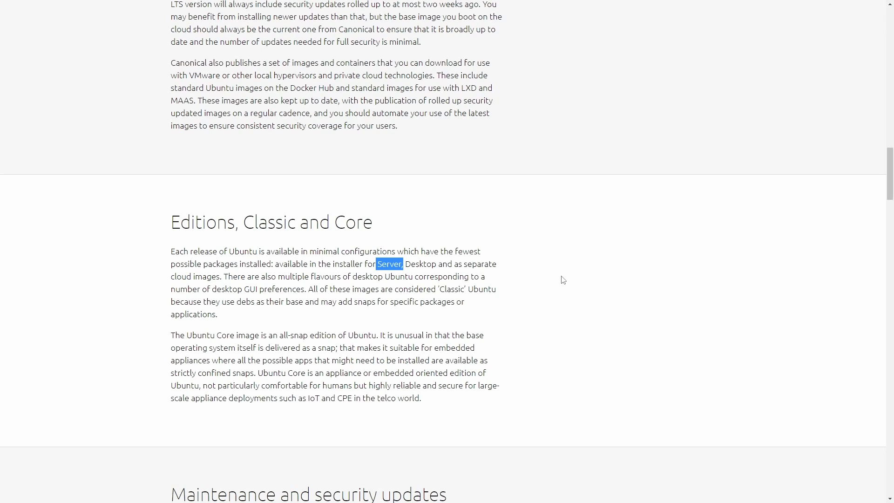
mouse_move(552, 273)
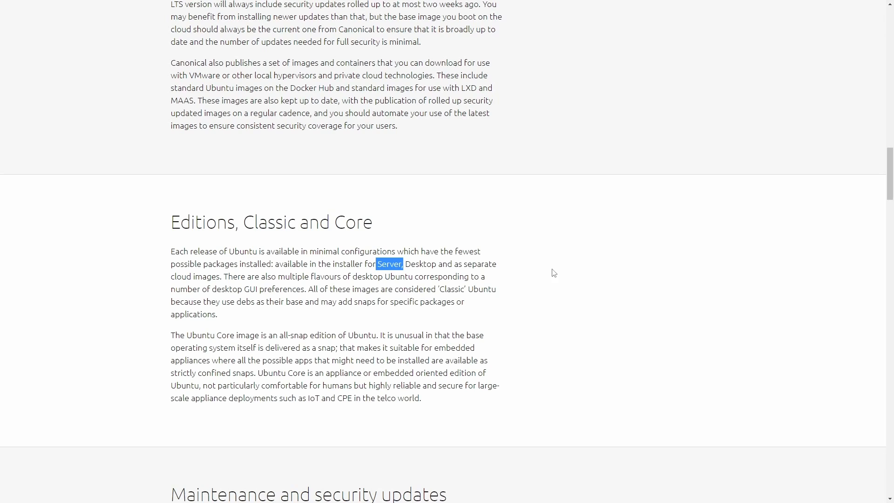
mouse_move(548, 269)
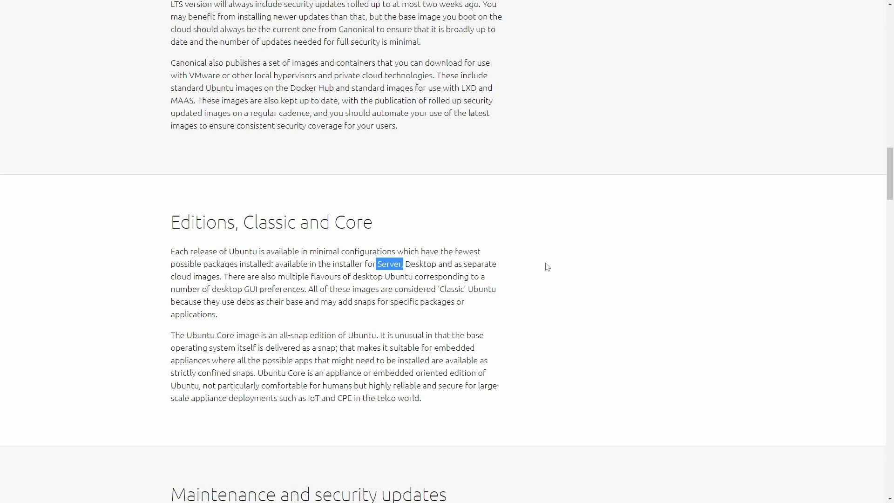
mouse_move(401, 266)
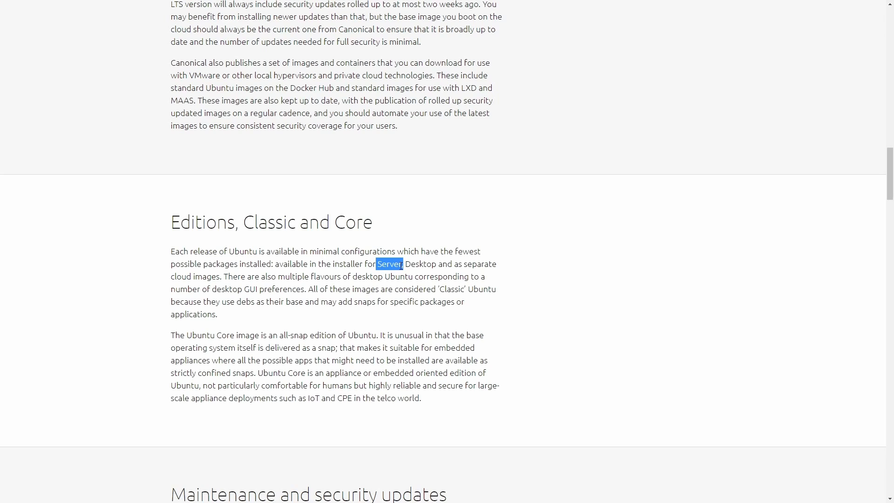
mouse_move(404, 274)
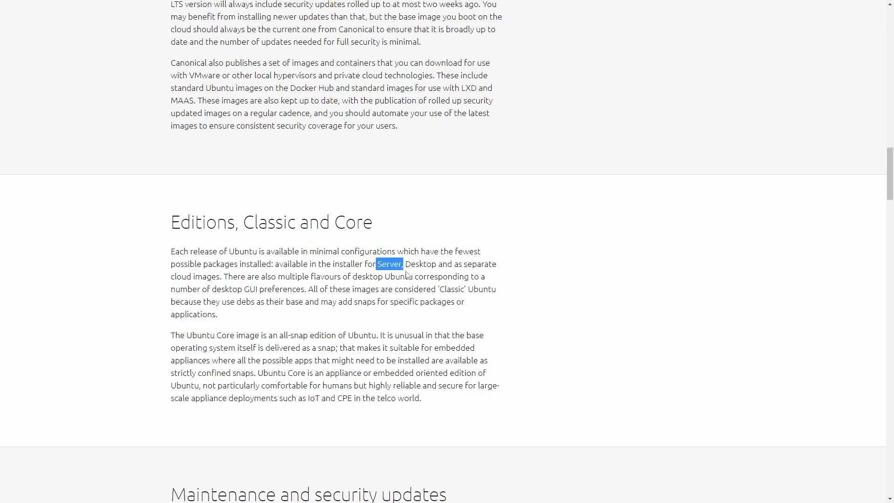
double_click(420, 263)
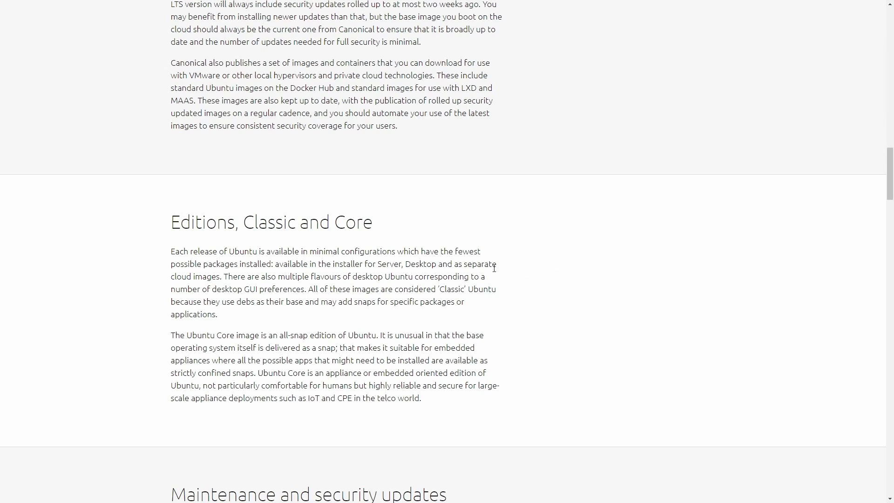
mouse_move(527, 283)
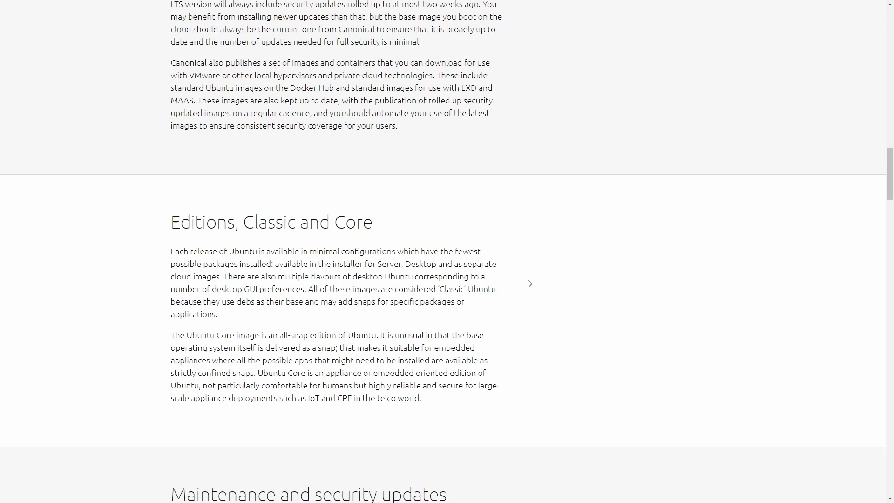
mouse_move(524, 275)
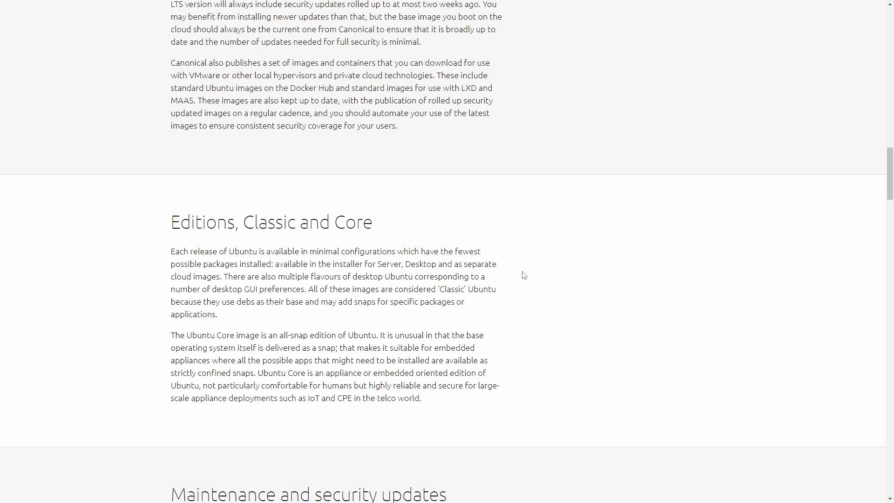
double_click(352, 222)
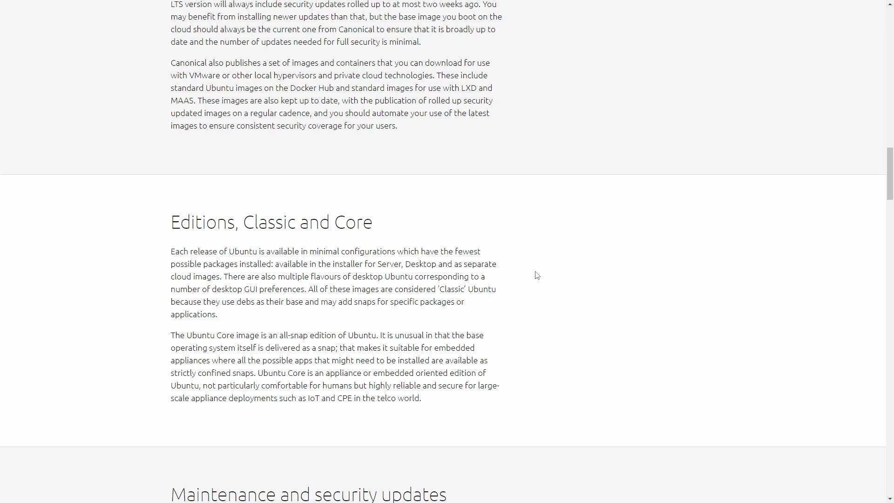
Scroll the flavours grid showing Kubuntu, Lubuntu, Budgie, Kylin, MATE, Studio and Xubuntu
scroll("down", 3)
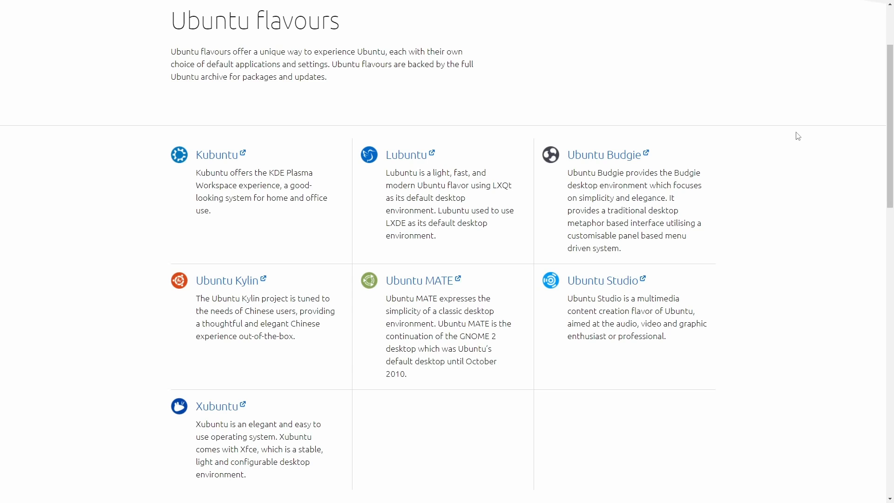
mouse_move(770, 184)
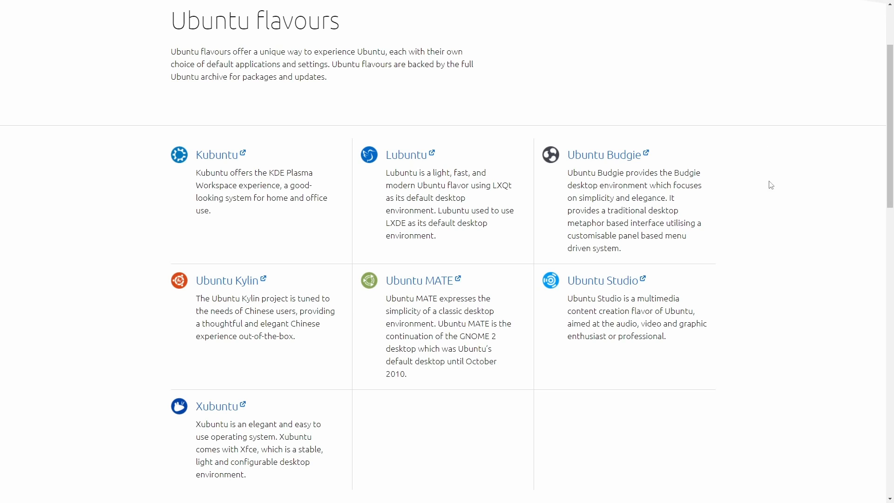
mouse_move(206, 182)
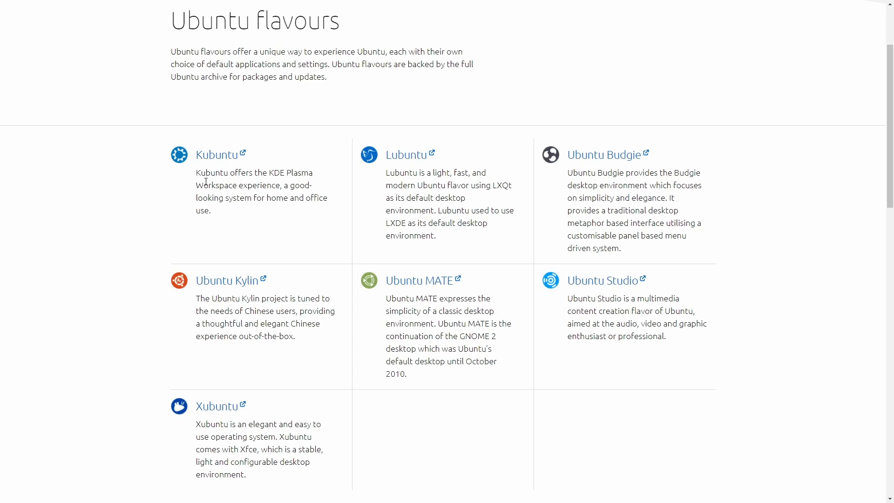
mouse_move(306, 222)
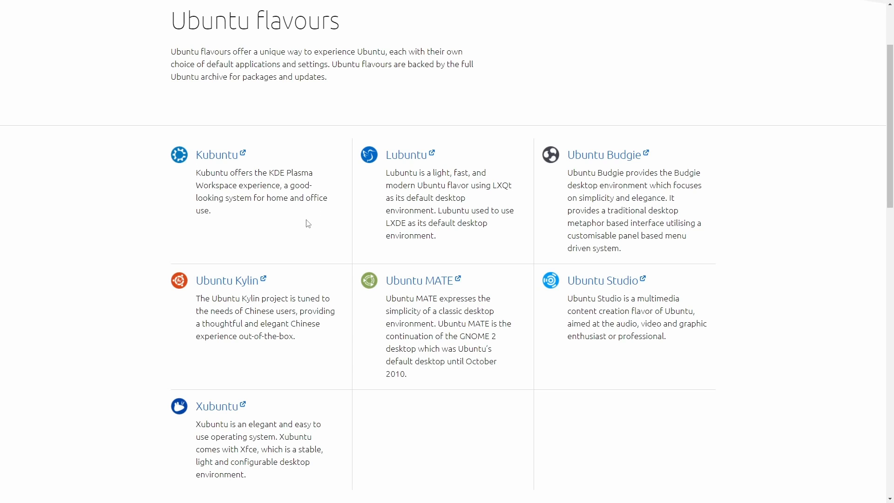
mouse_move(354, 240)
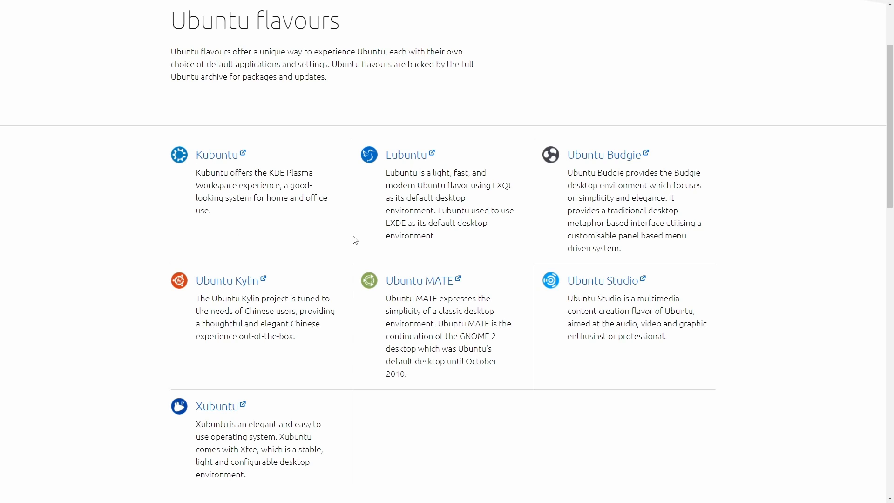
mouse_move(364, 220)
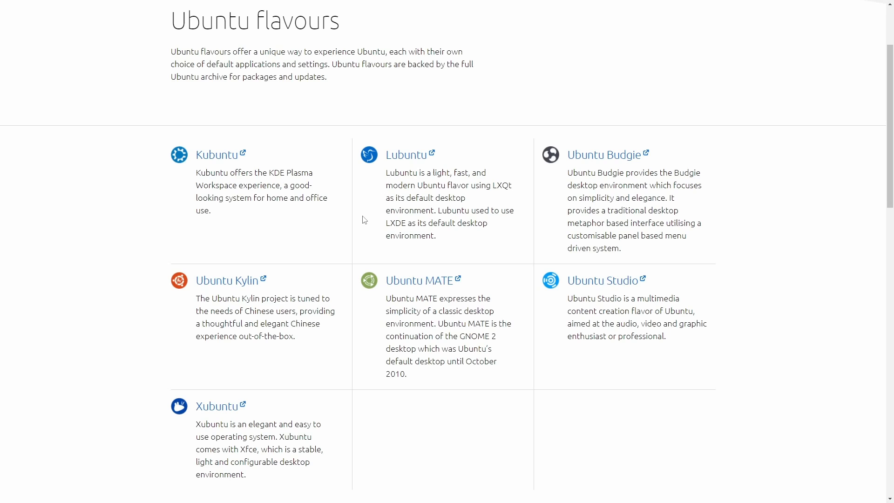
mouse_move(551, 203)
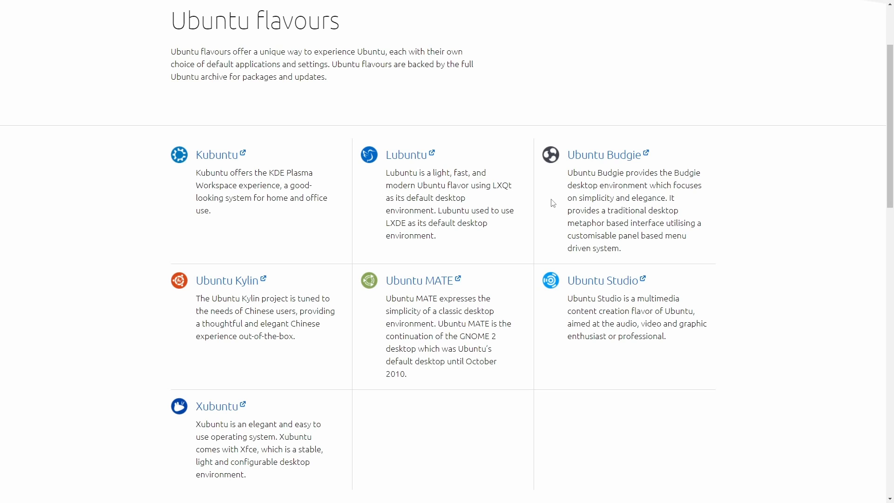
mouse_move(192, 305)
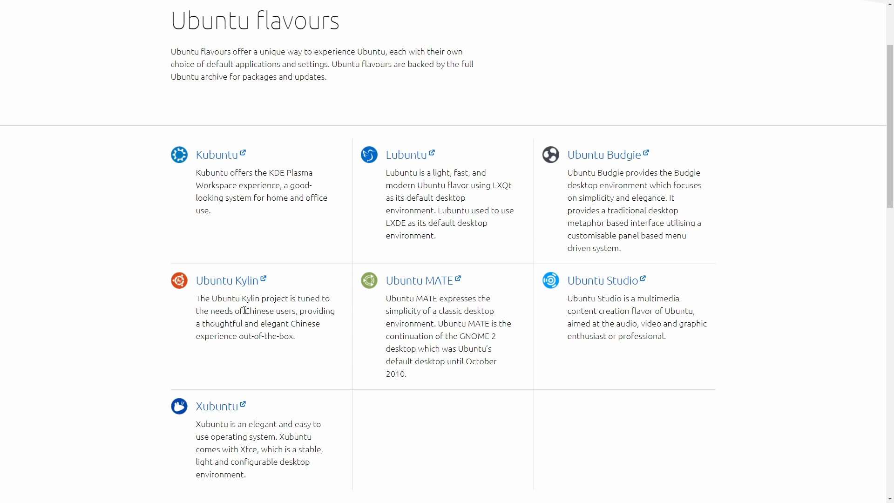
mouse_move(414, 292)
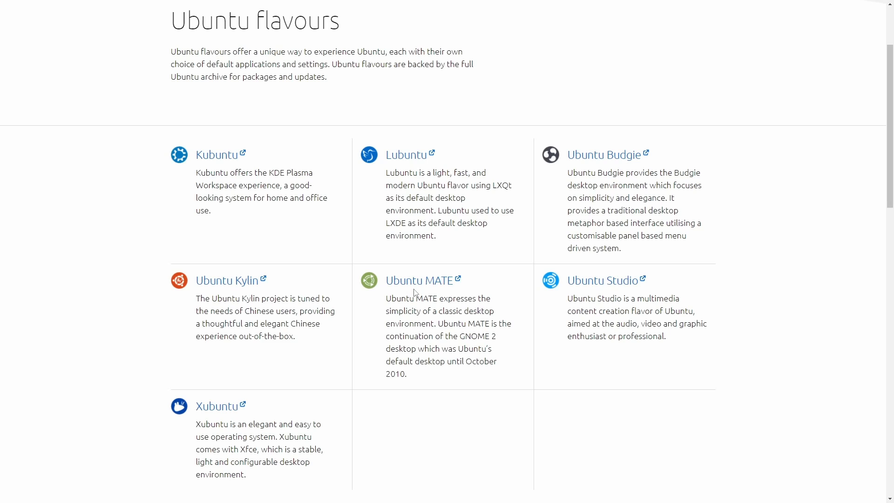
mouse_move(365, 357)
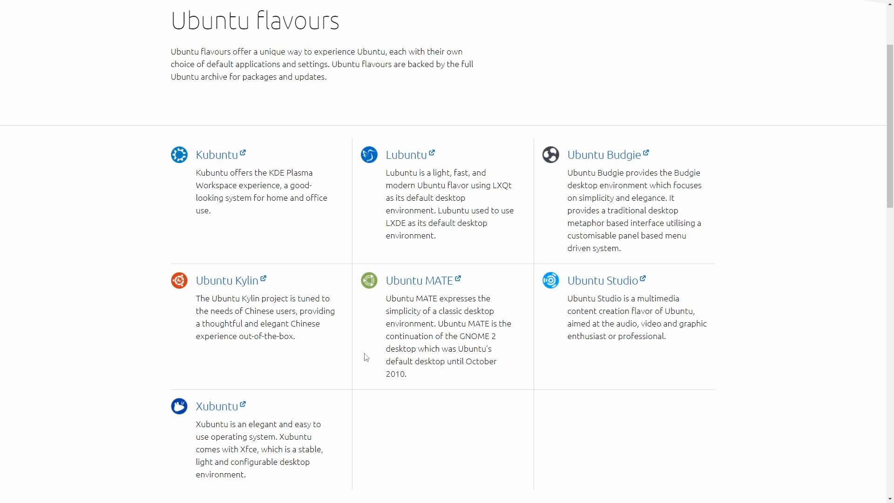
mouse_move(533, 378)
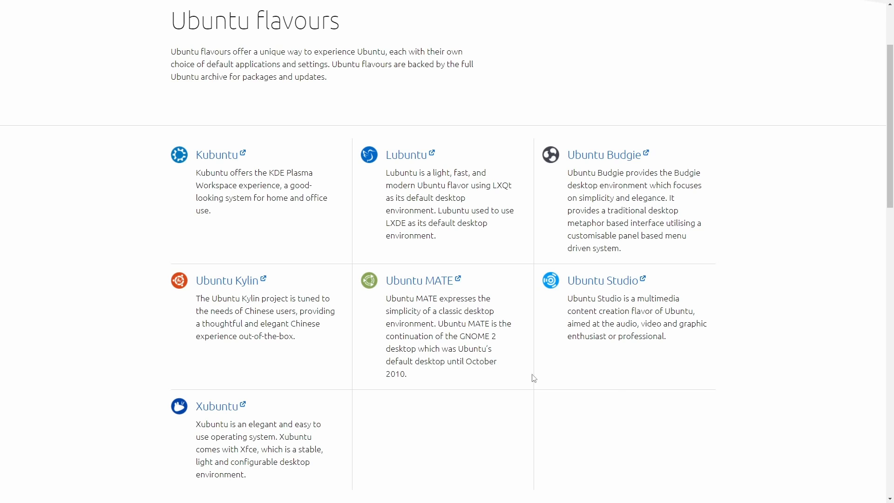
mouse_move(567, 351)
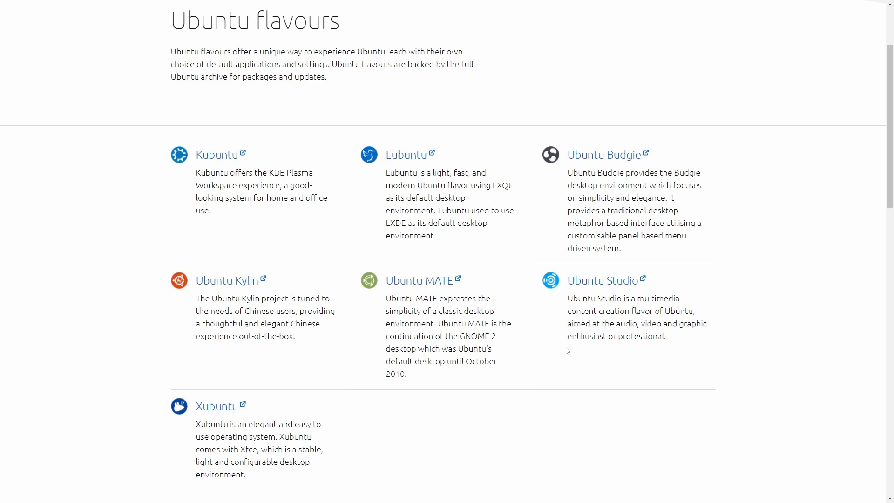
mouse_move(552, 367)
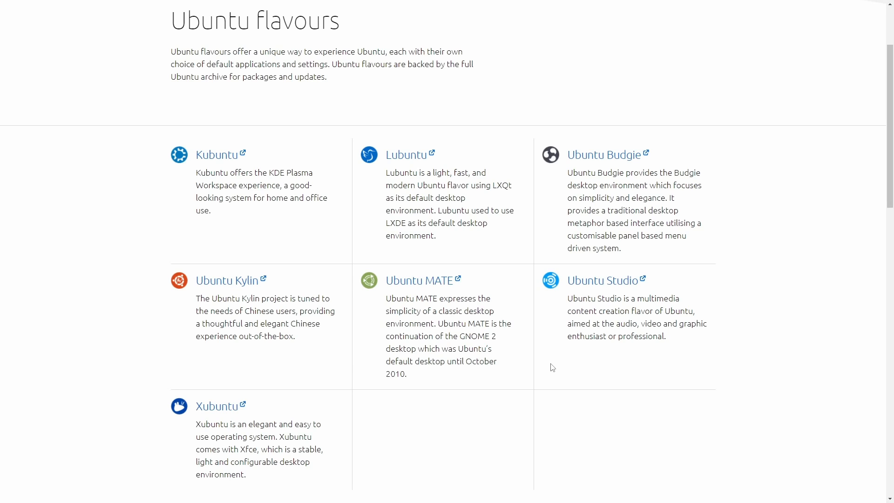
mouse_move(188, 452)
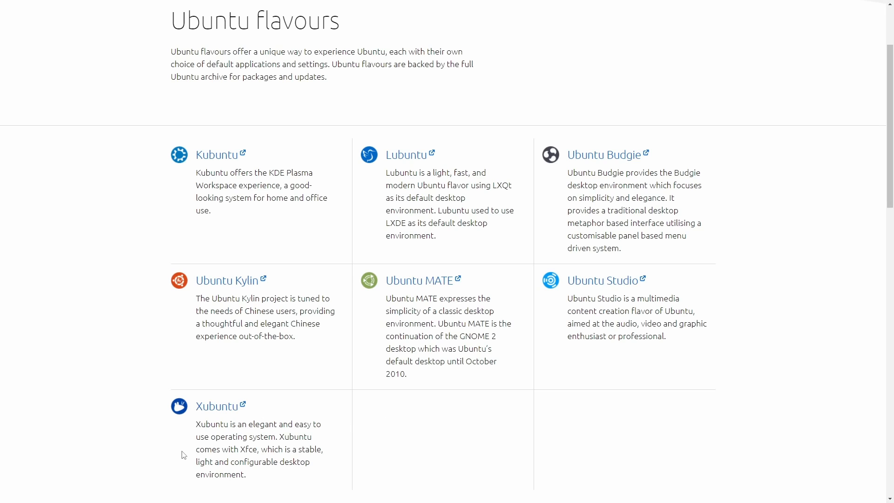
mouse_move(162, 444)
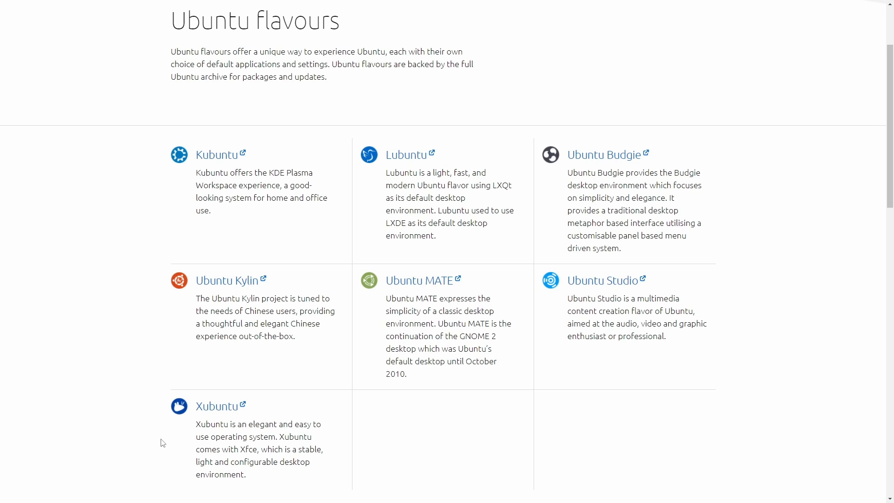